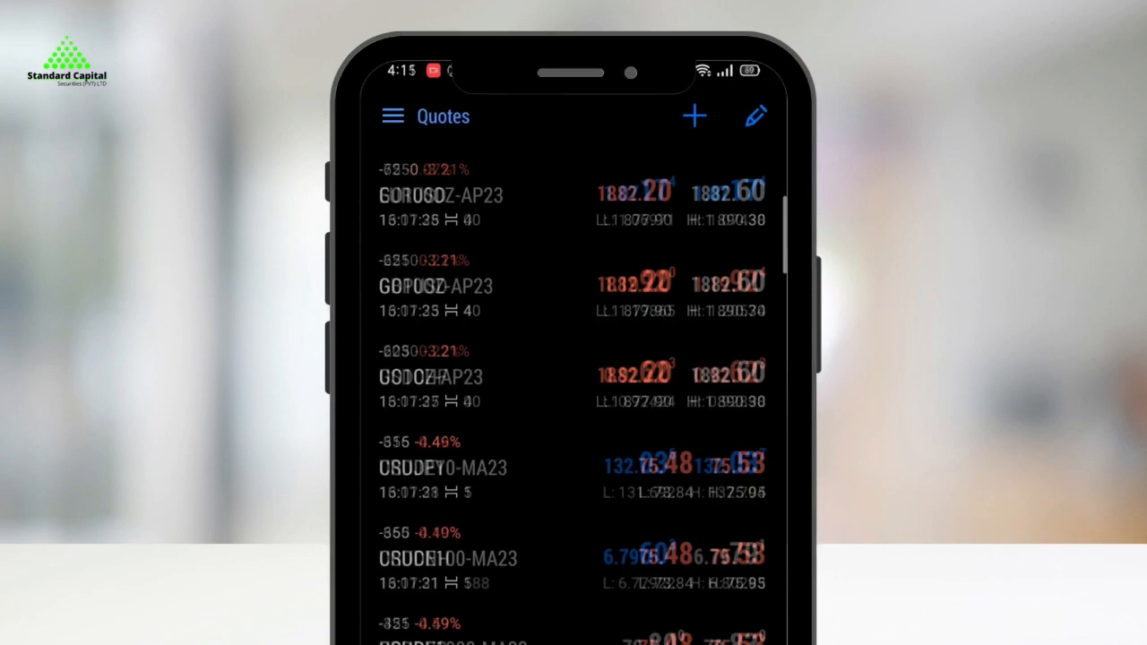
Start adding a broker account from Accounts and search for 'pmex'.
left_click(393, 116)
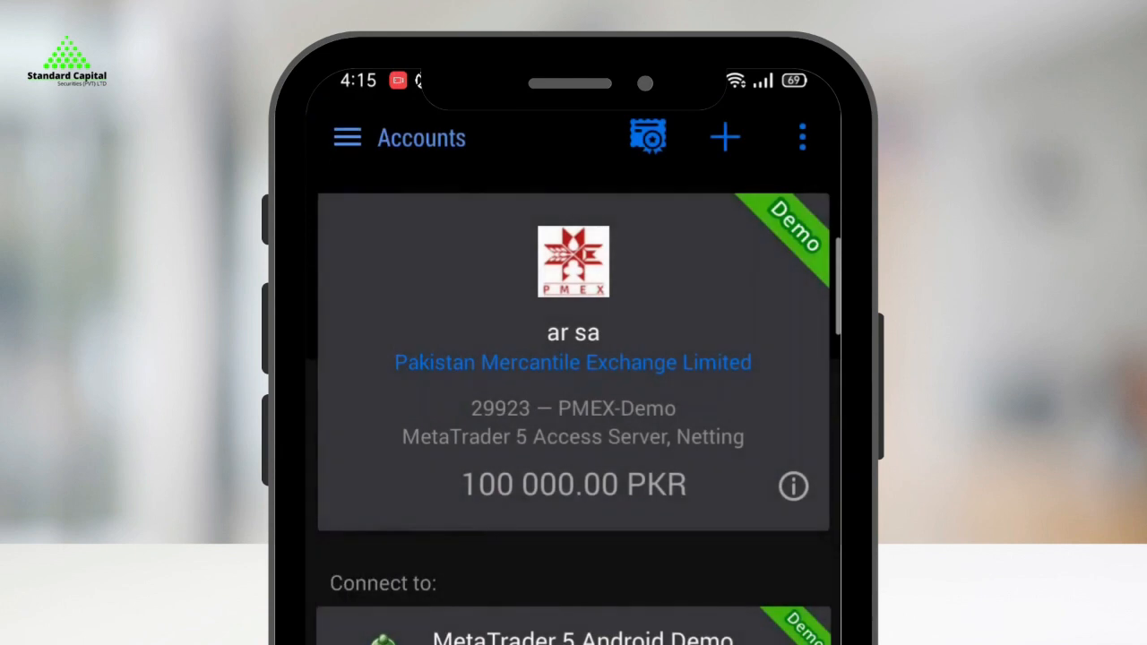
left_click(725, 137)
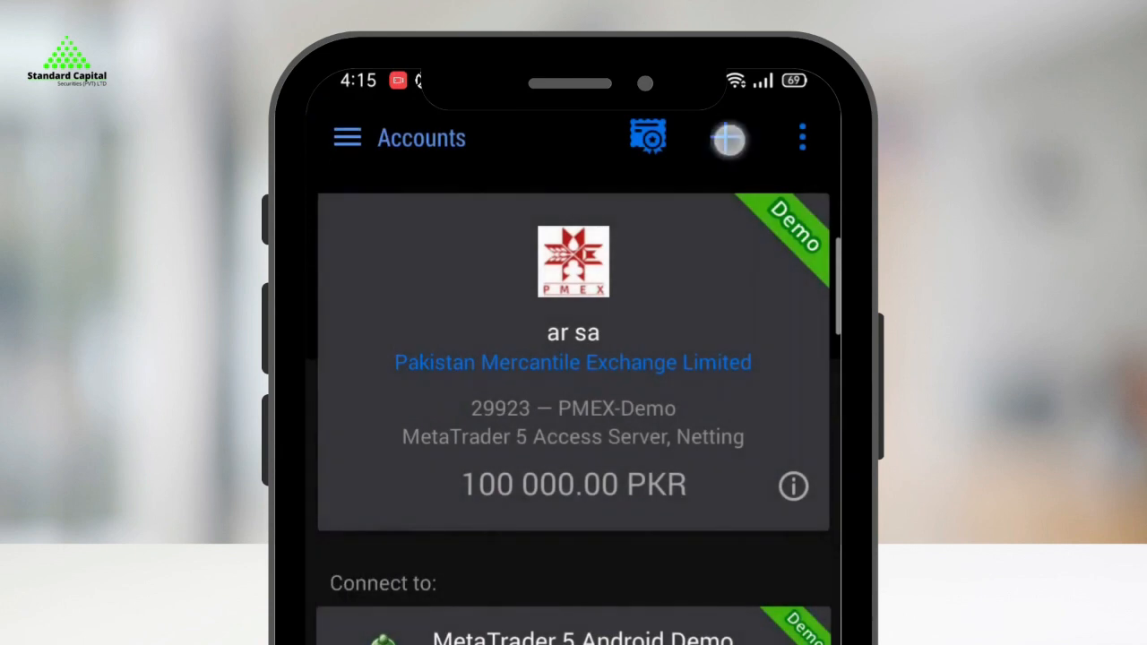
left_click(727, 138)
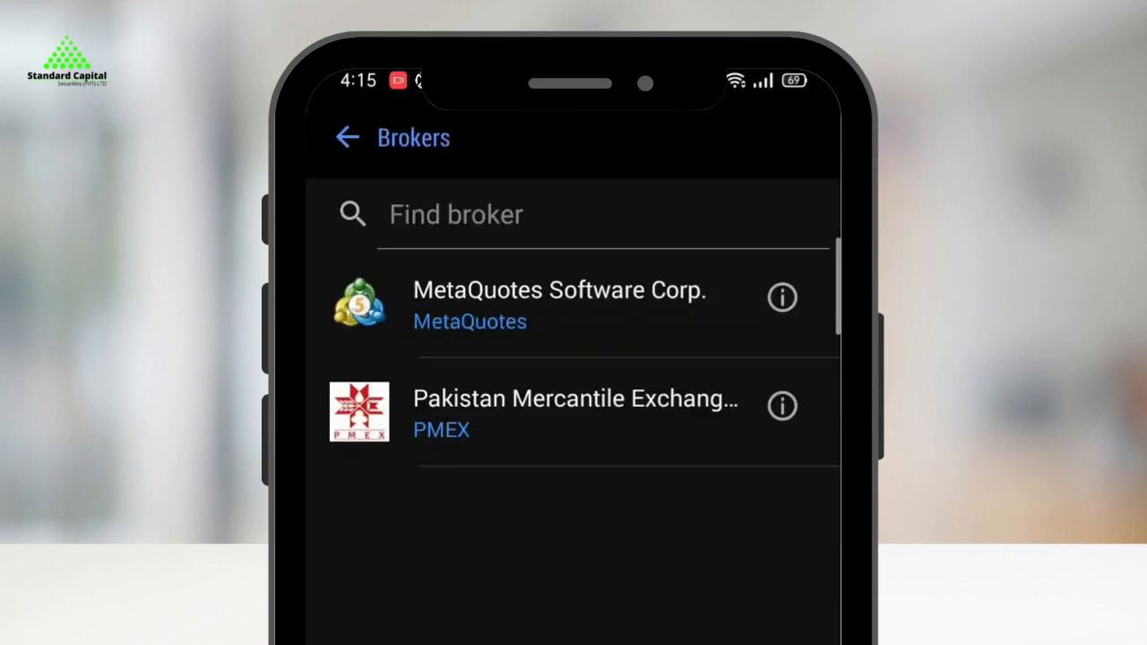
type("p")
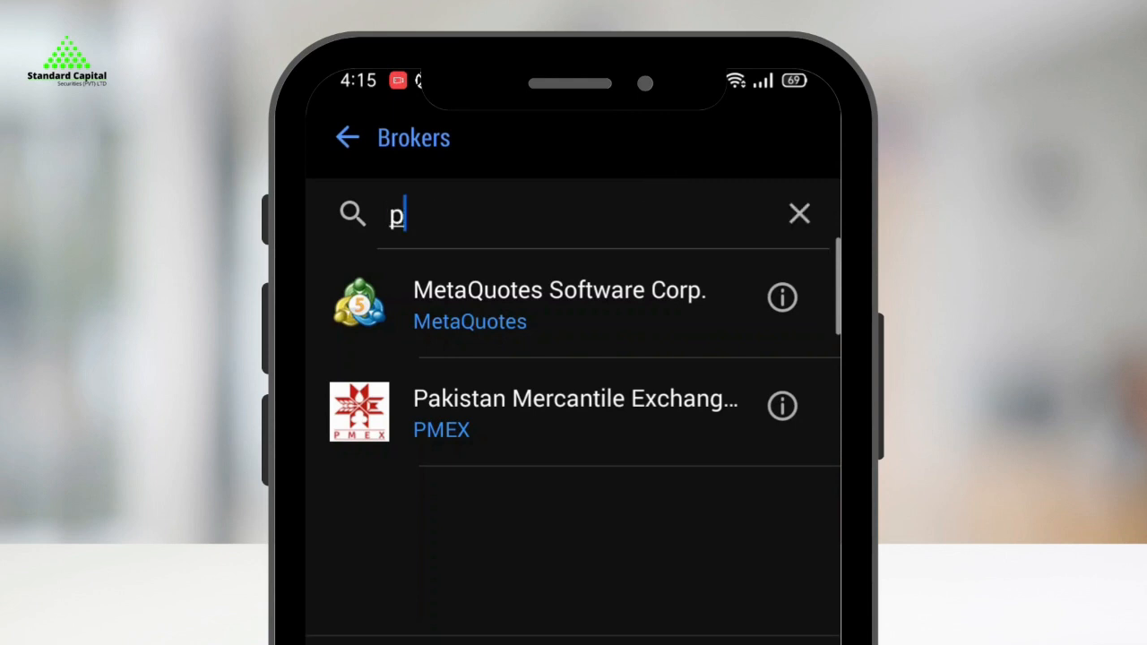
type("mex")
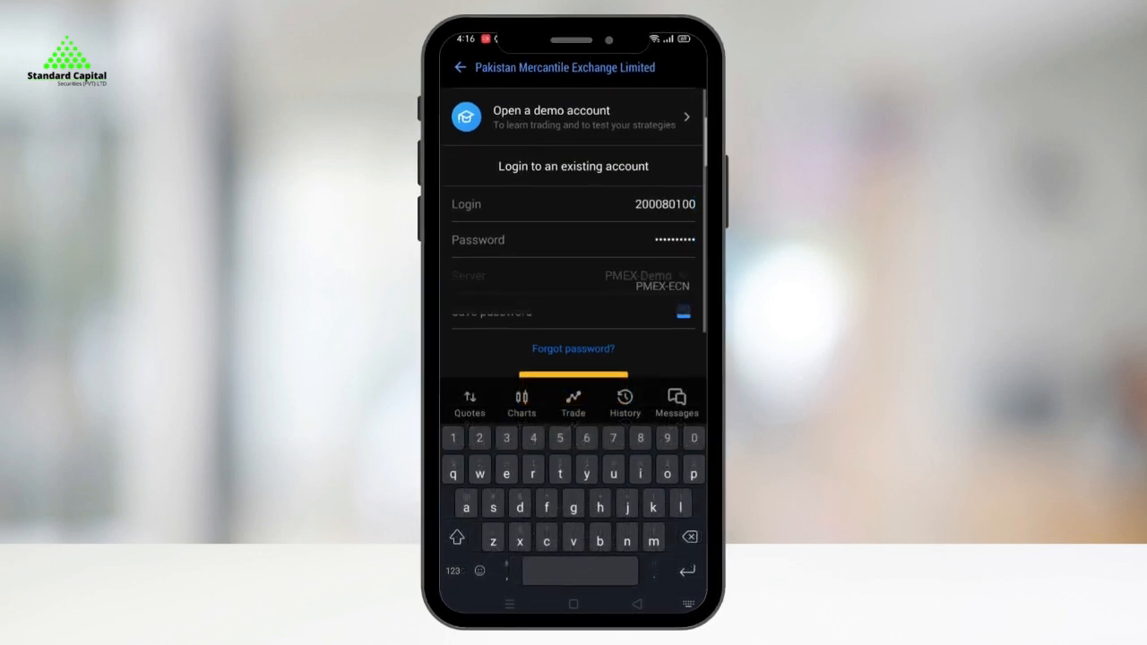
Choose the PMEX-ECN server and log in to the PMEX account.
left_click(573, 281)
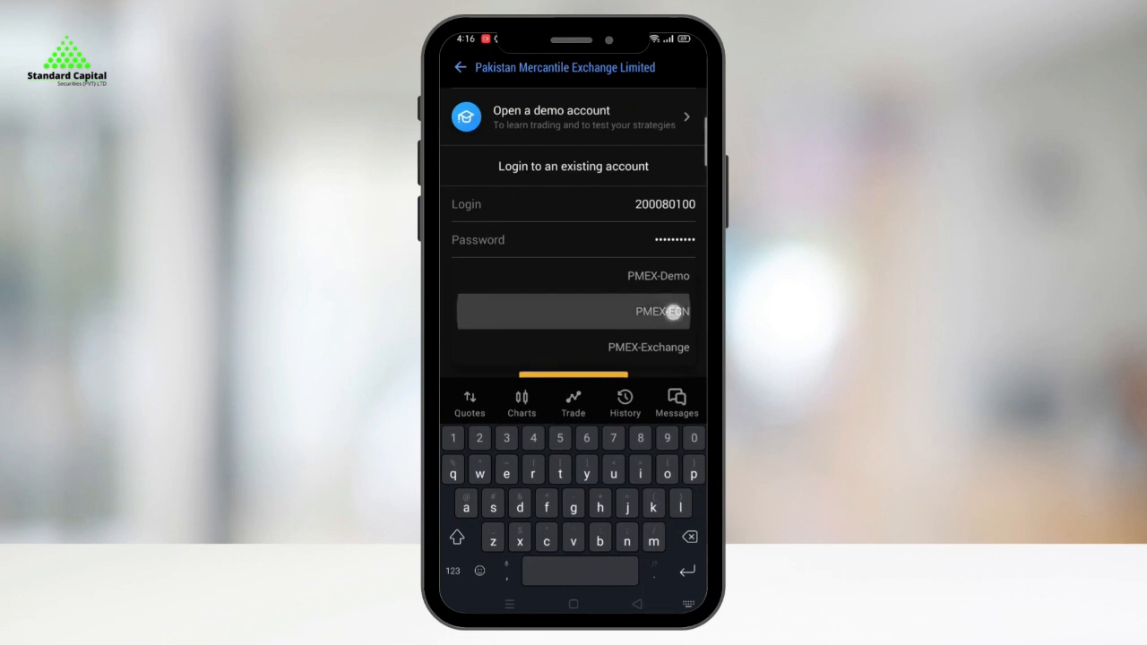
left_click(573, 311)
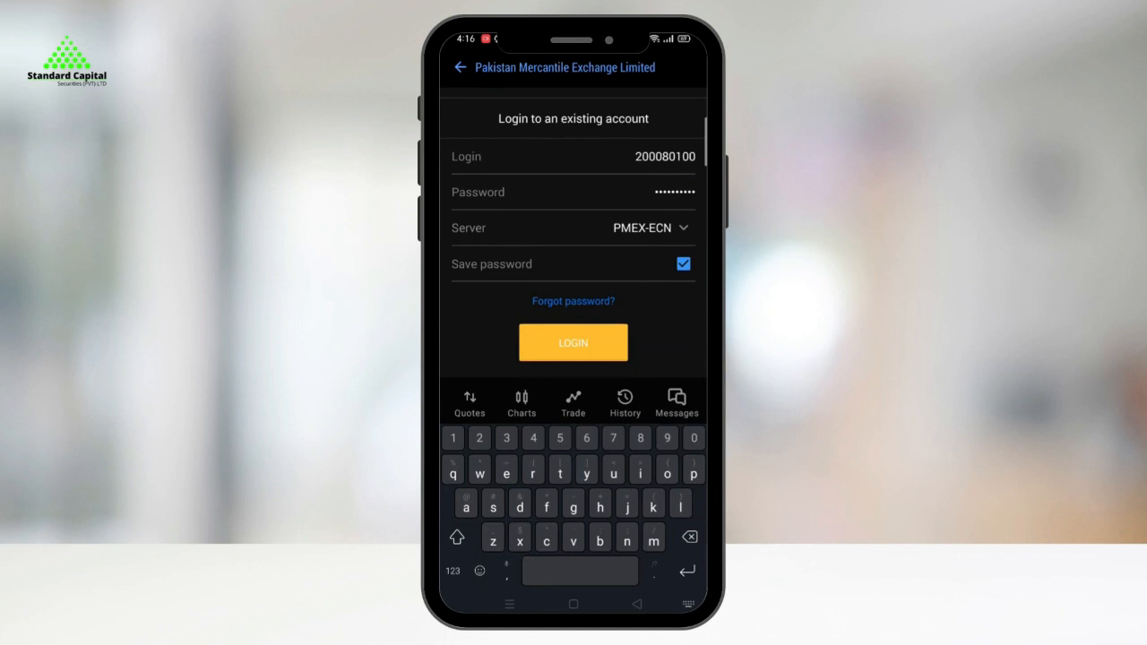
left_click(573, 342)
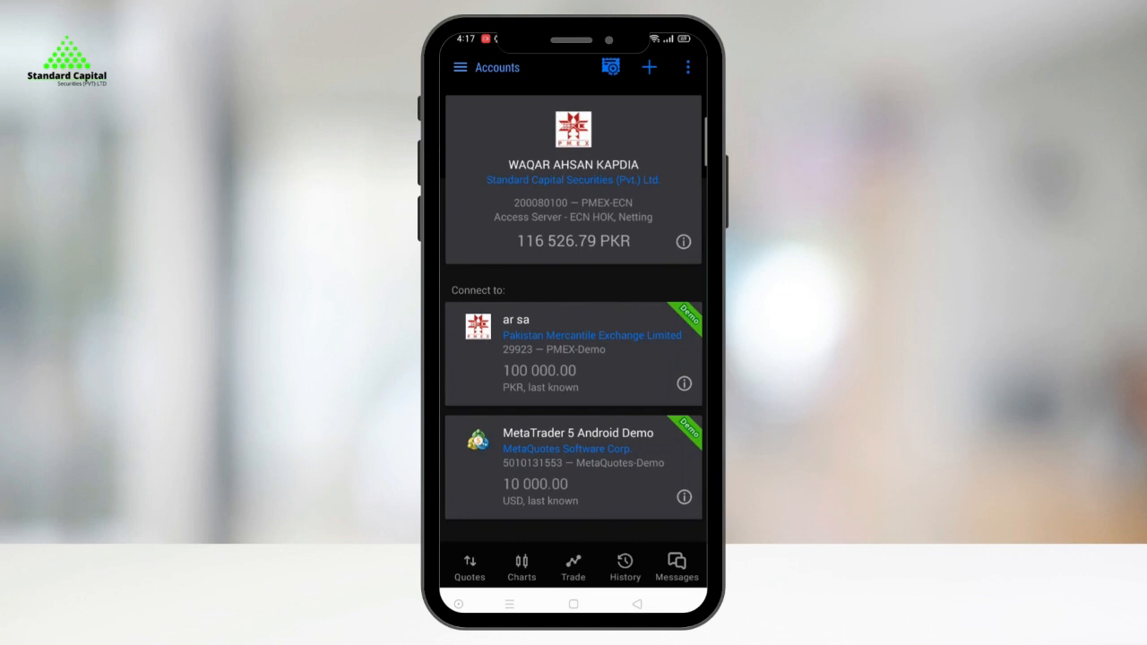
From the Quotes list, open Add symbol and scroll through the PMEX futures folders.
left_click(468, 565)
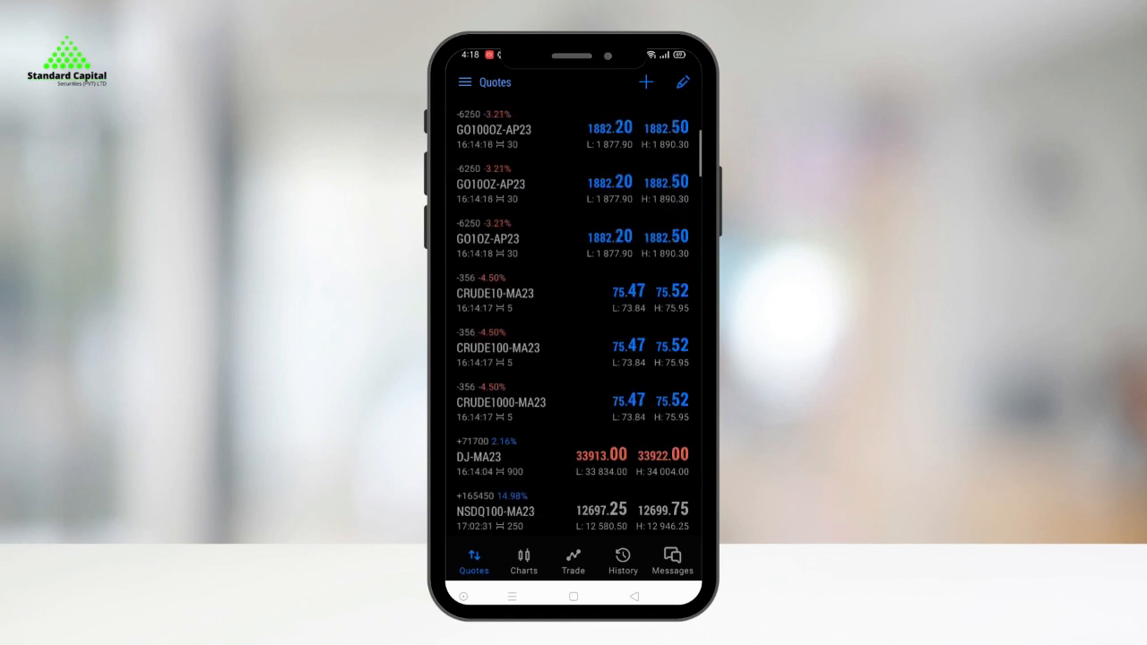
left_click(646, 82)
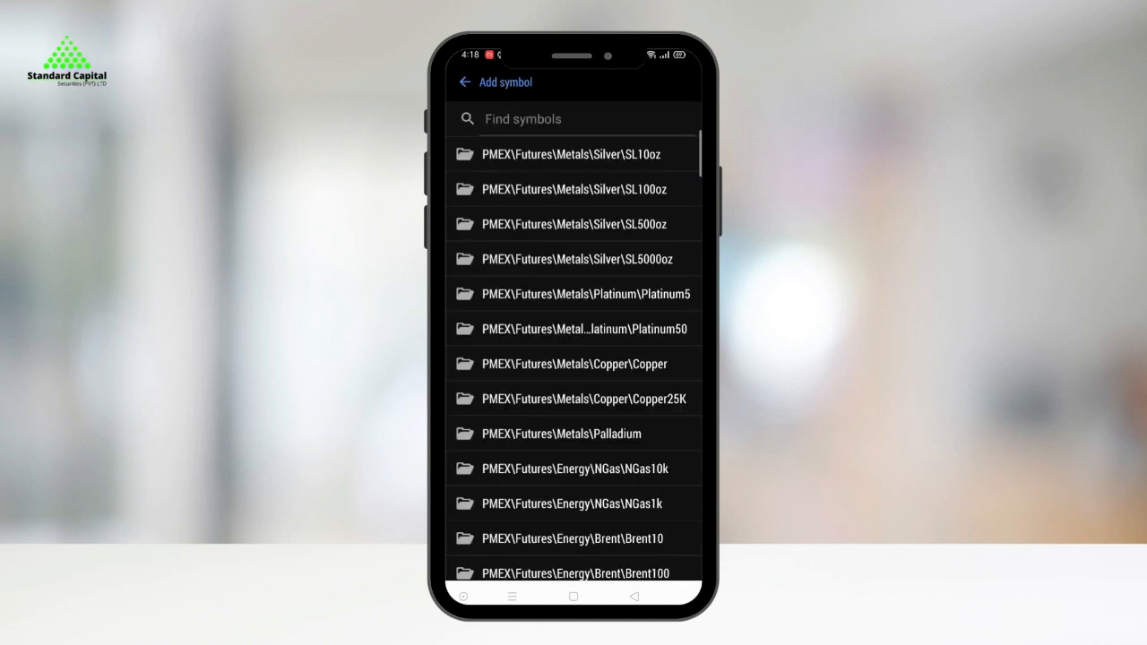
left_click(604, 153)
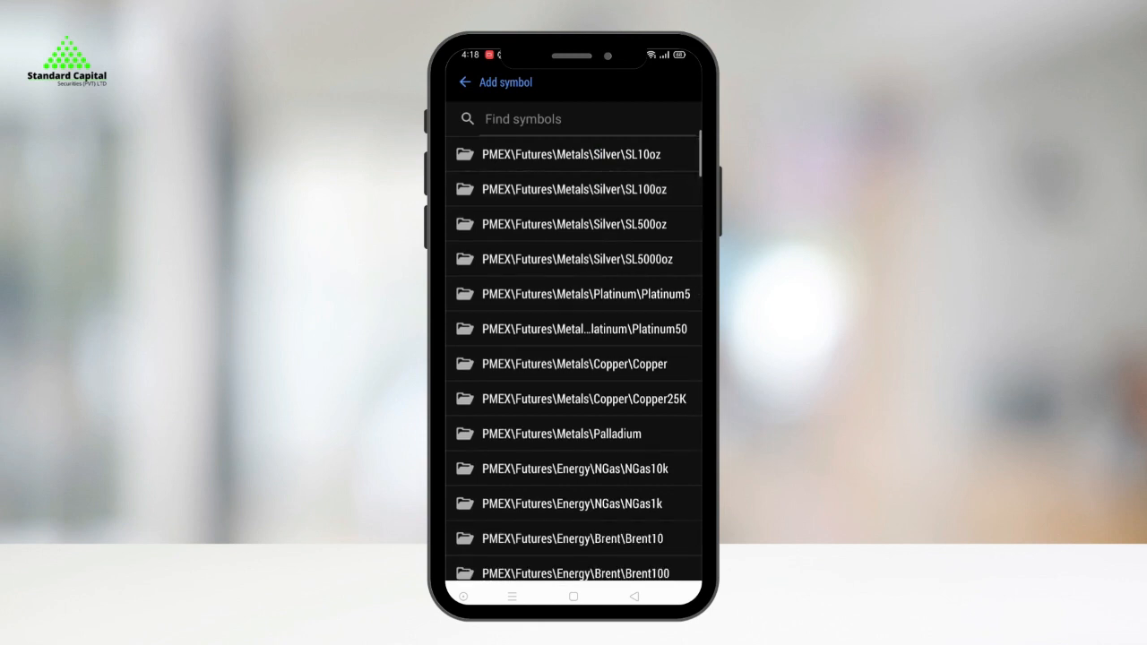
scroll("down", 3)
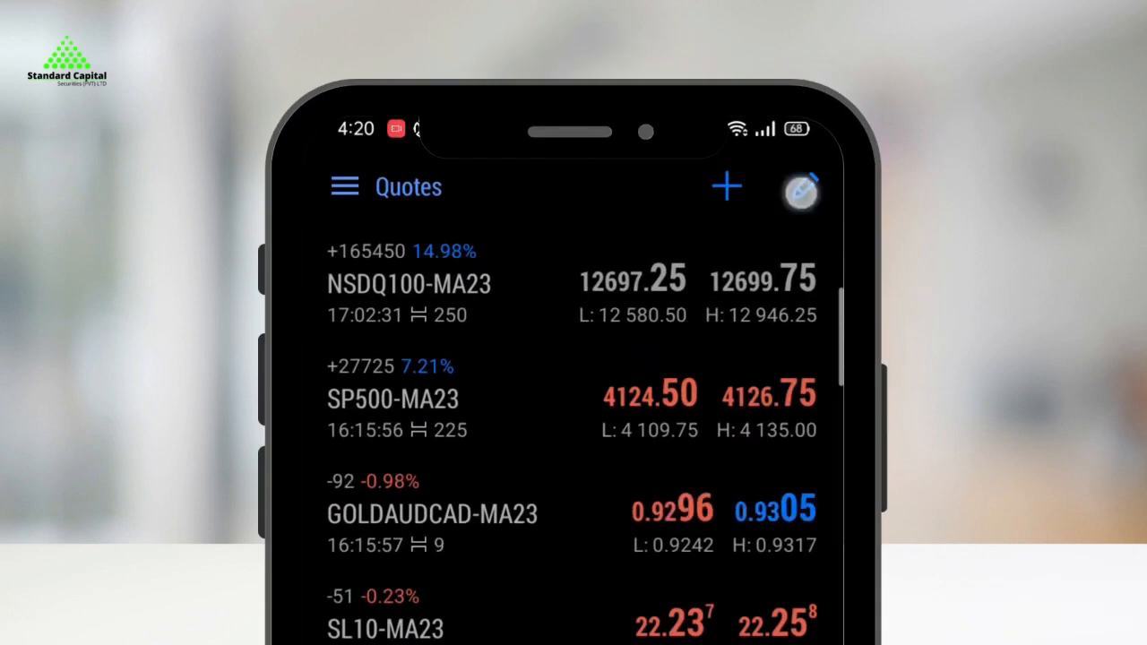
Edit the quotes list and delete the DJ-MA23 and SL10-MA23 contracts.
left_click(800, 186)
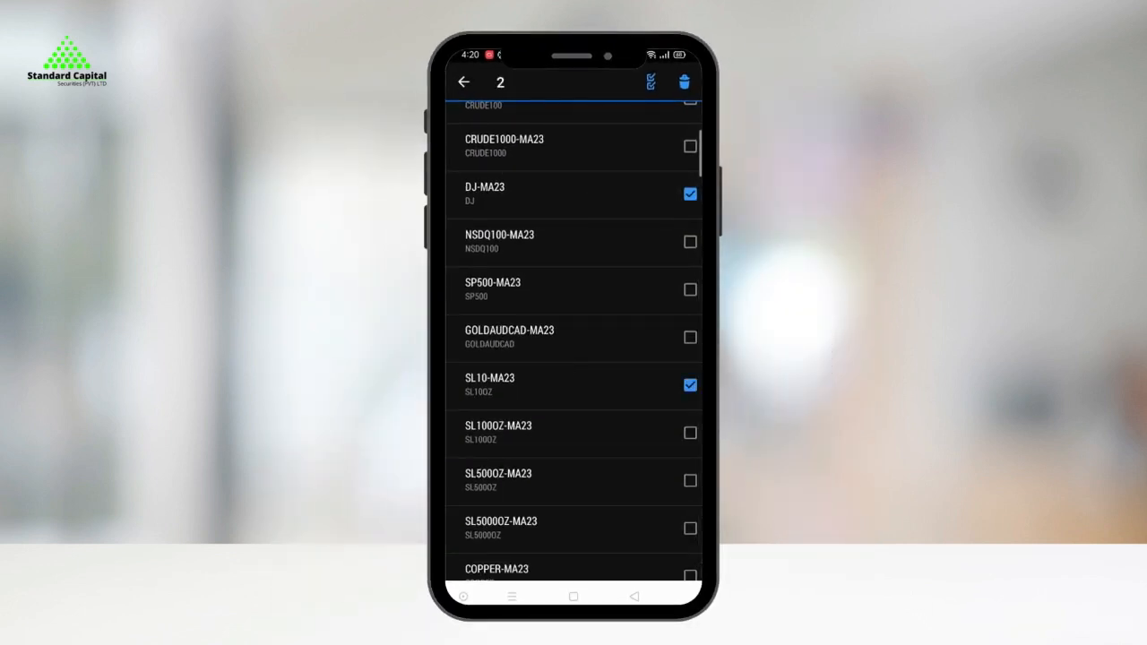
left_click(463, 81)
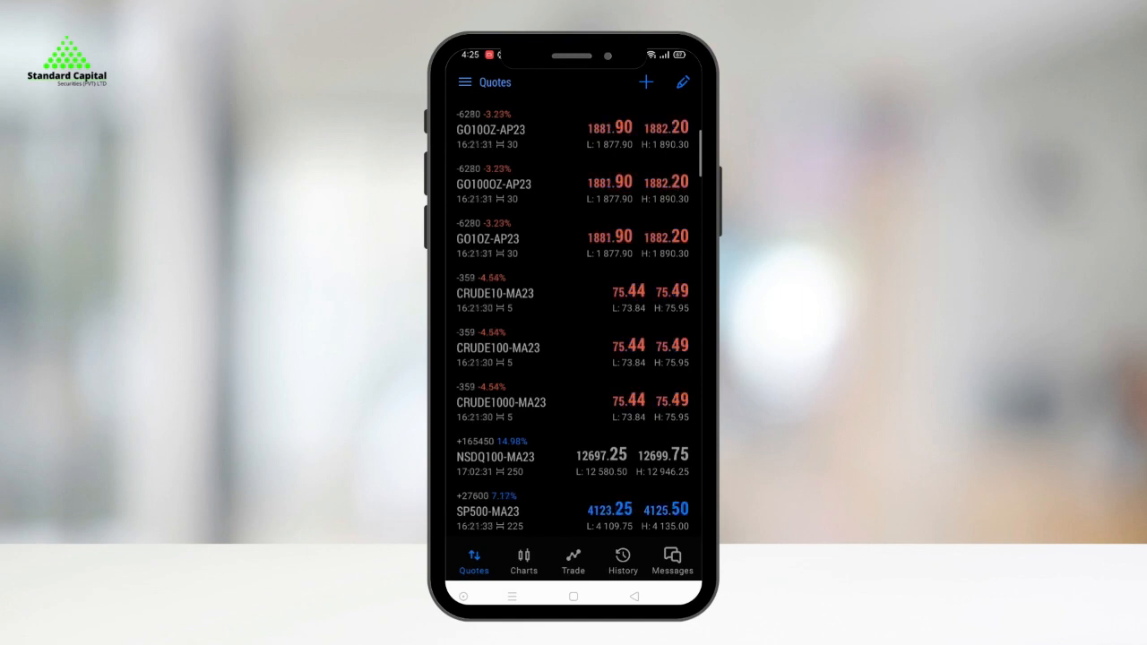
Check the New Order symbol dropdown, then show the GO1OZ-AP23 context menu.
left_click(492, 130)
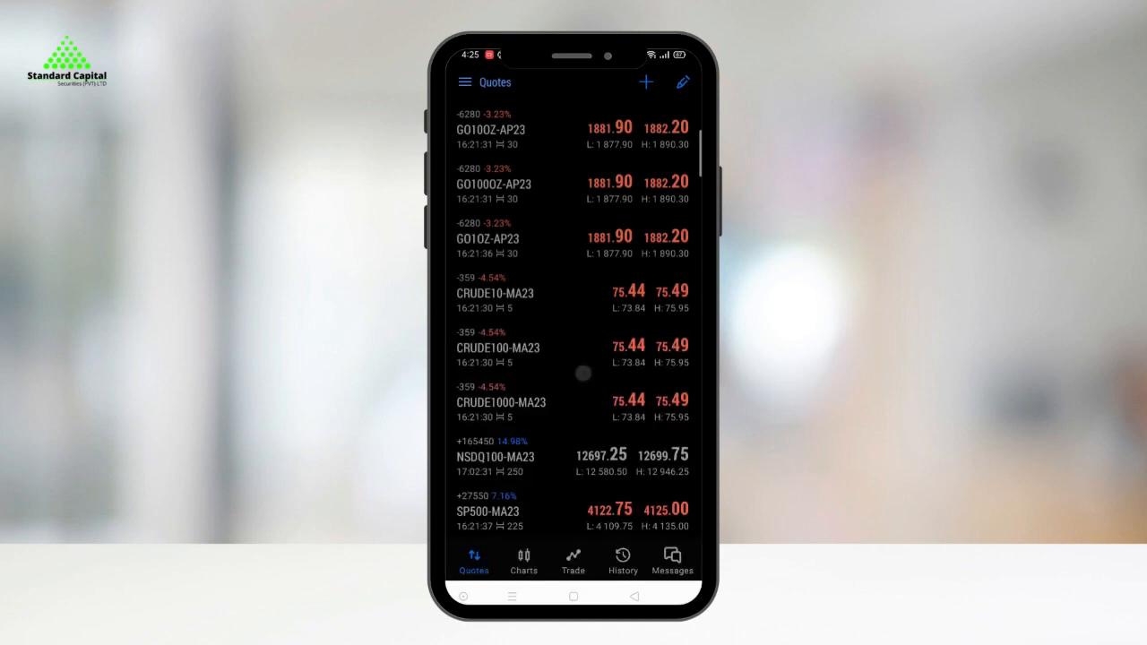
left_click(491, 129)
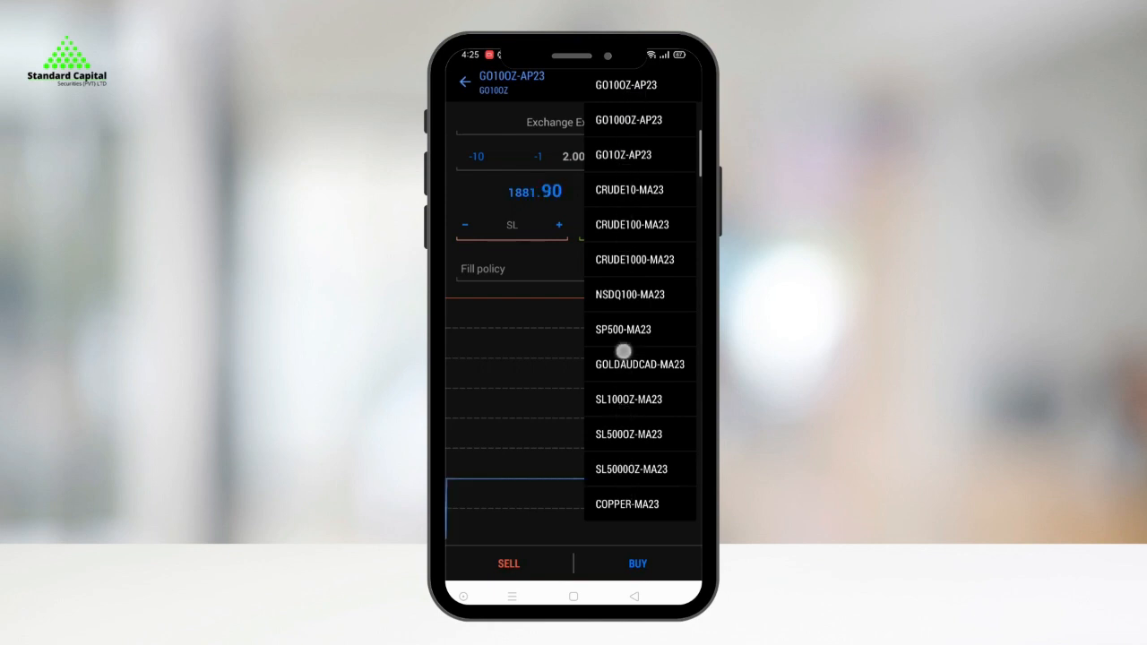
left_click(630, 224)
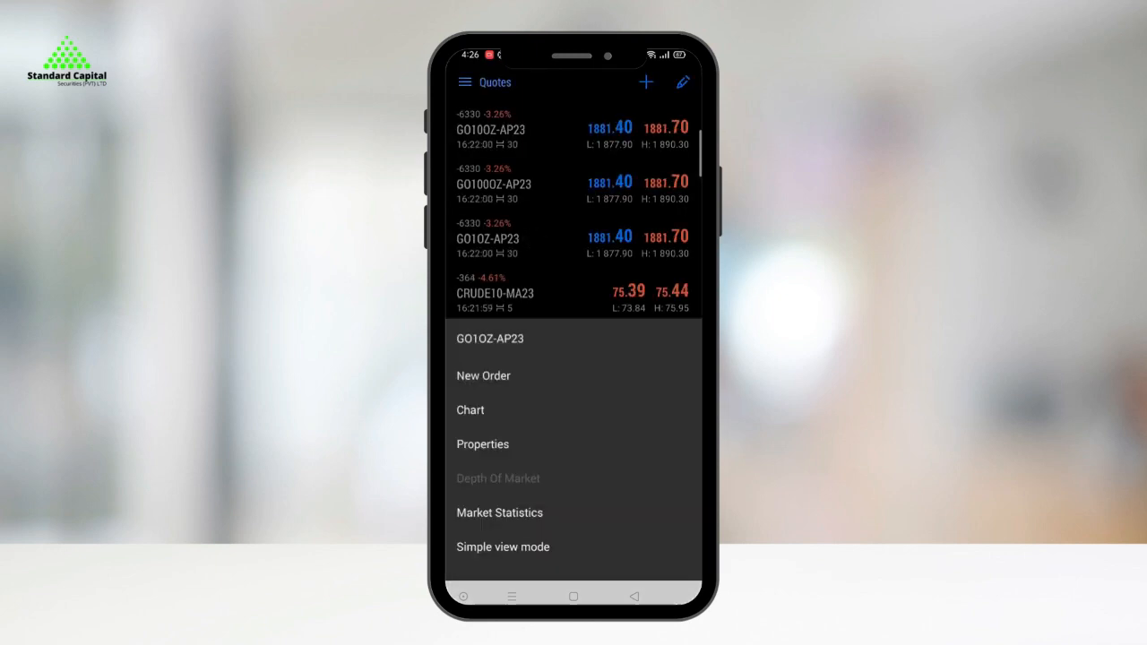
Open the GO1OZ-AP23 chart and its symbol list, then show CRUDE100-MA23's action menu.
left_click(470, 410)
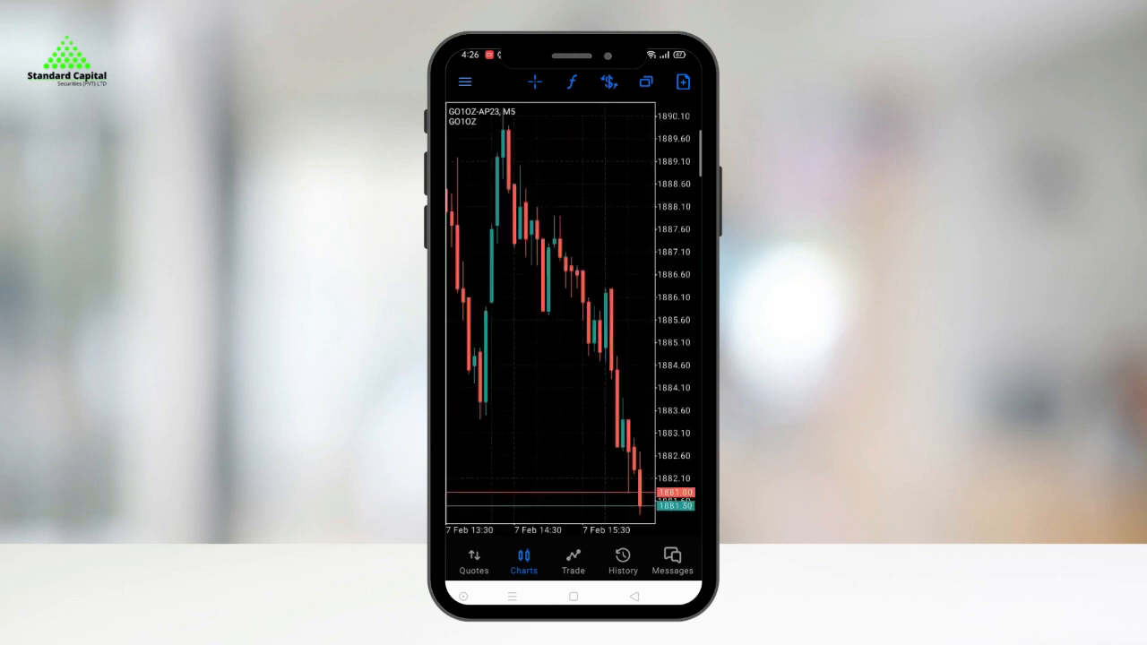
left_click(551, 84)
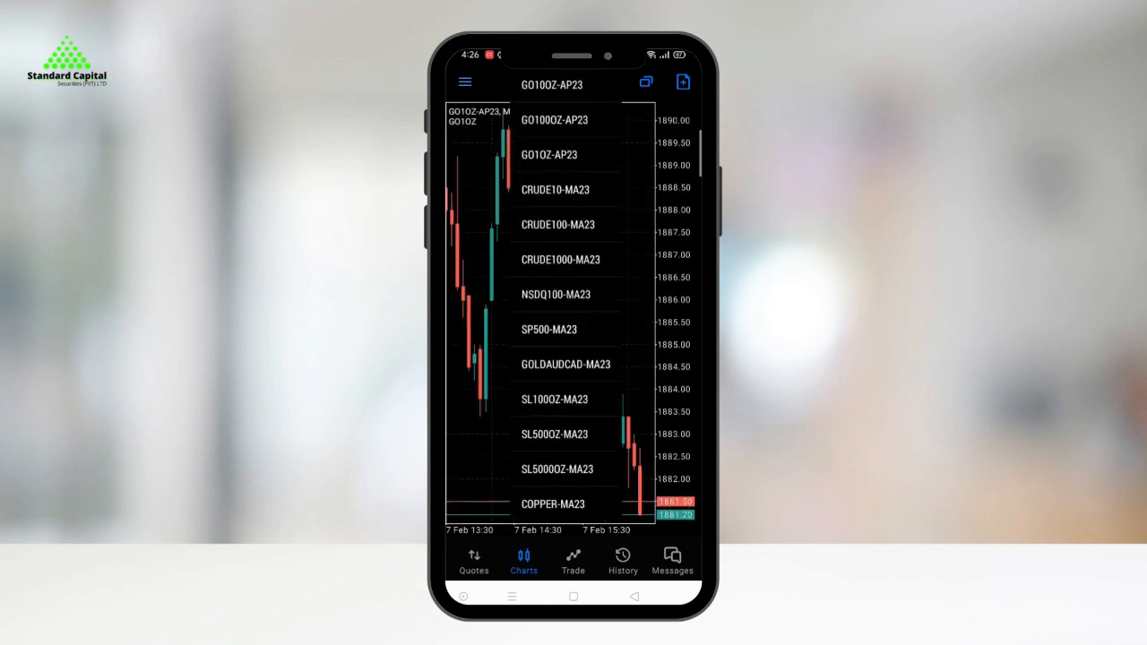
left_click(560, 259)
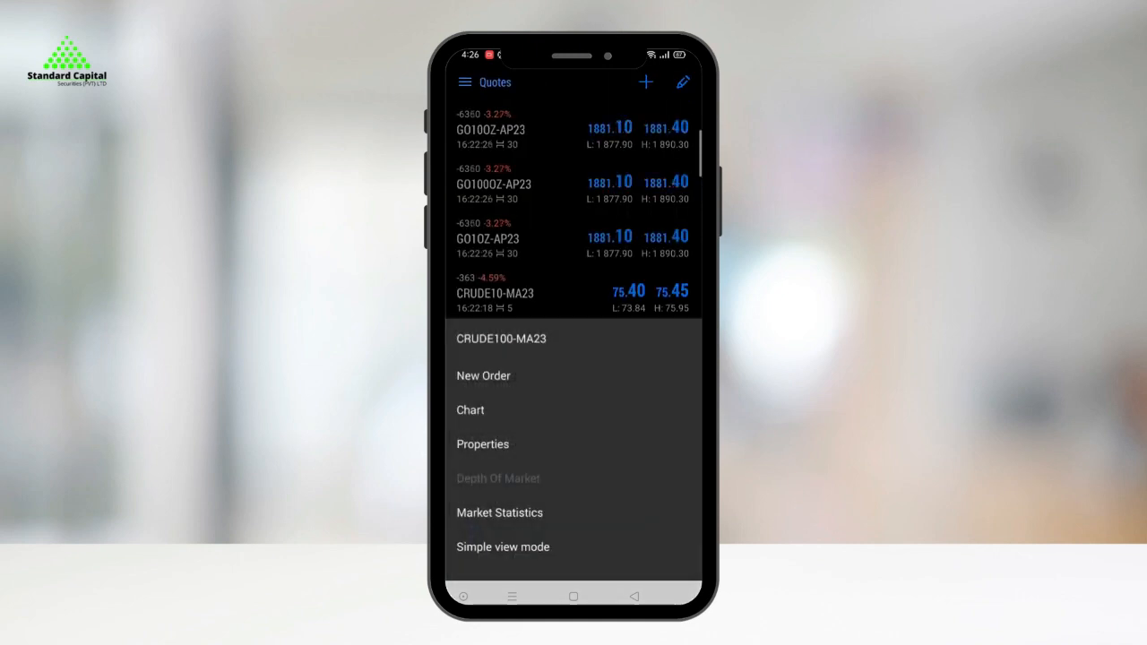
Scroll through CRUDE100-MA23's specification: margin rates, quote and trade sessions.
left_click(482, 443)
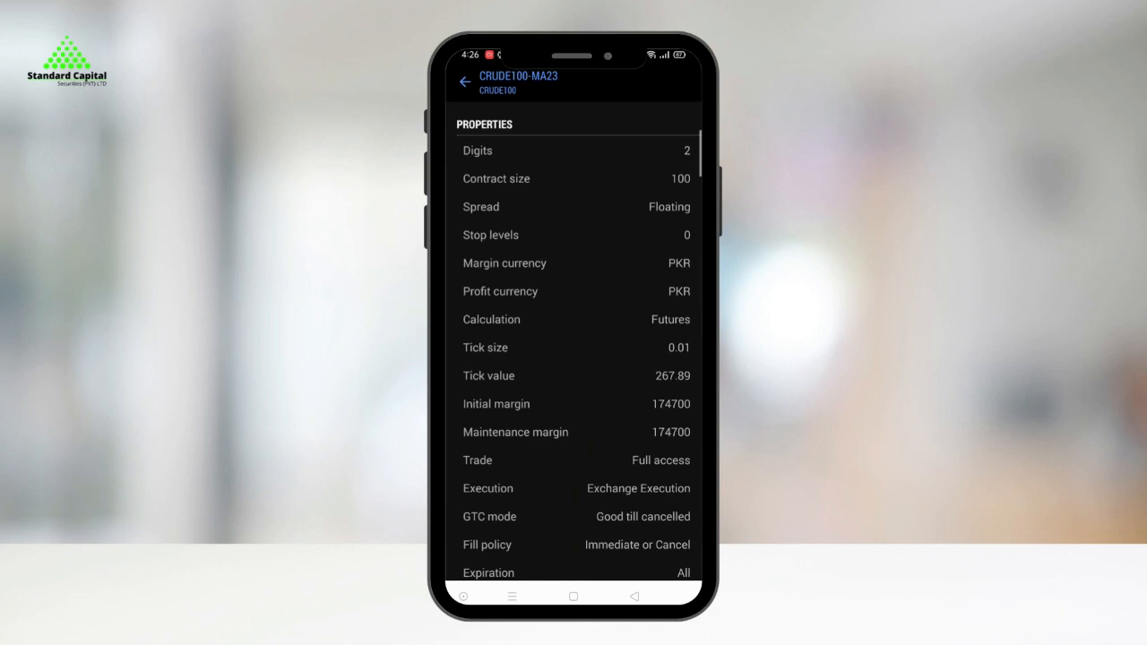
scroll("down", 3)
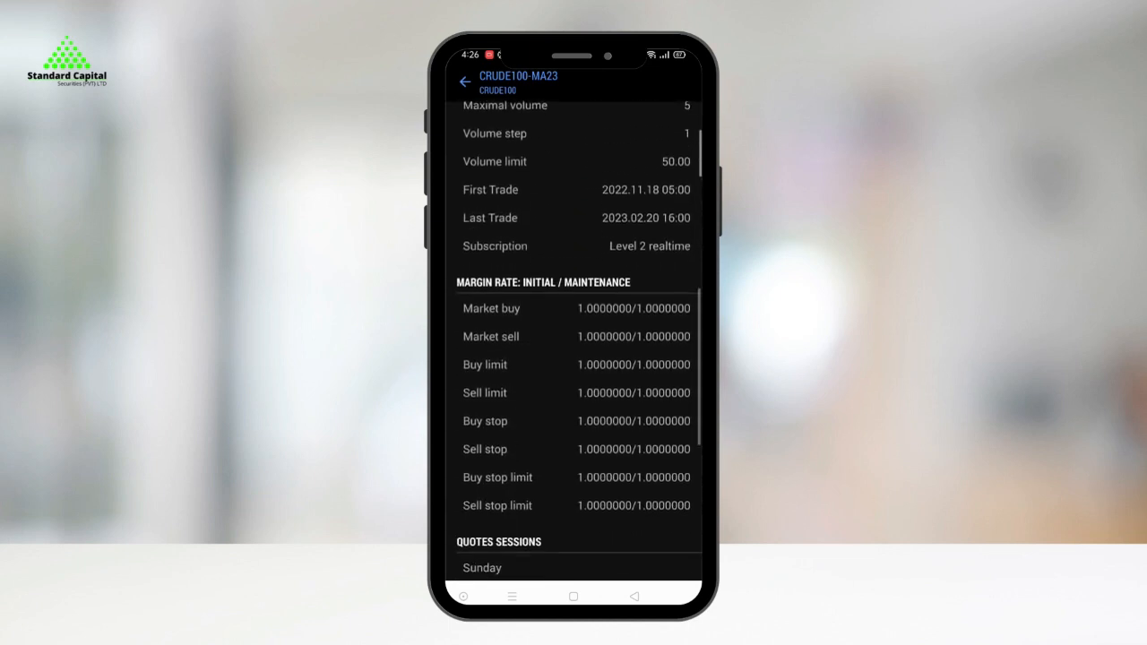
scroll("down", 3)
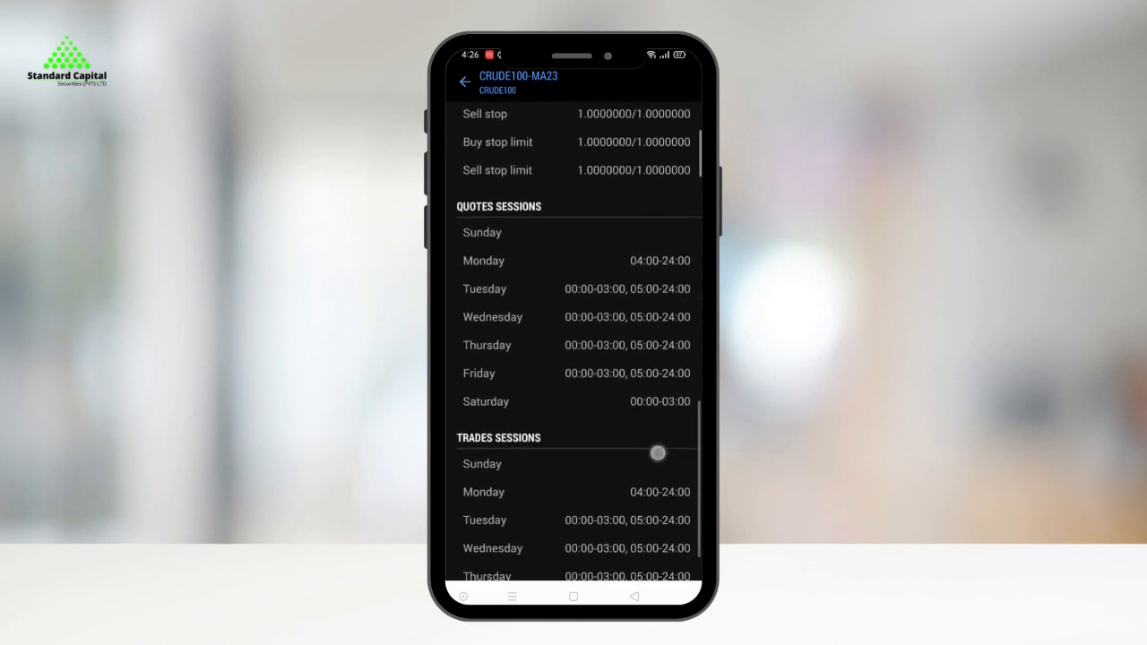
scroll("down", 3)
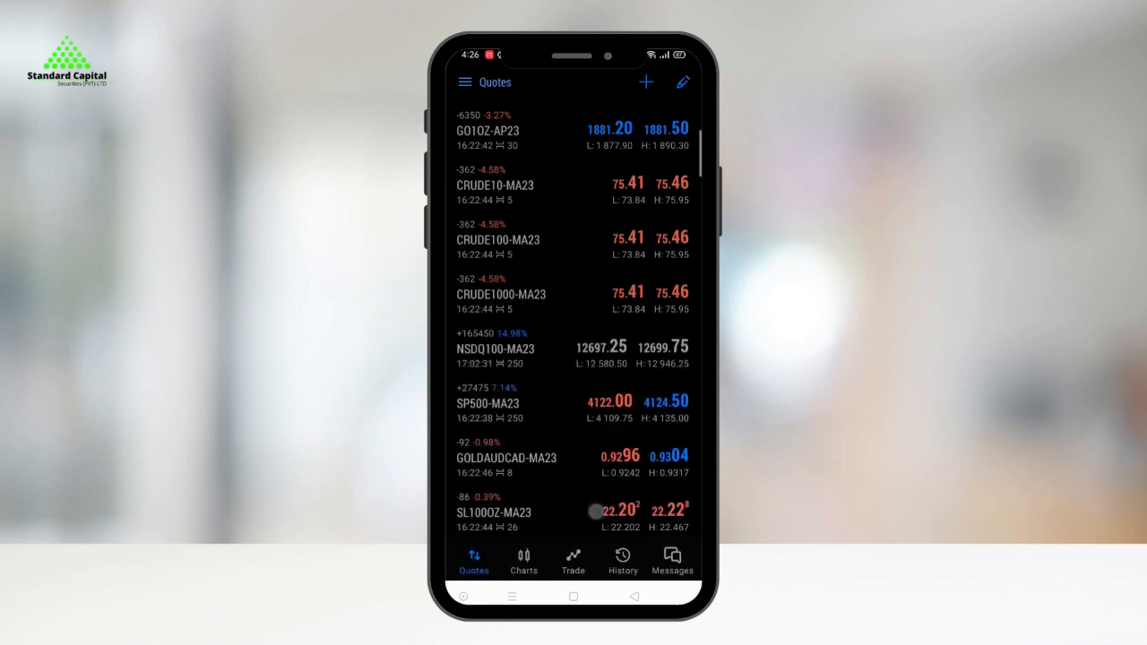
Scroll CRUDE10-MA23's market details, then switch to the GOLDAUDCAD-MA23 five-minute chart.
left_click(495, 185)
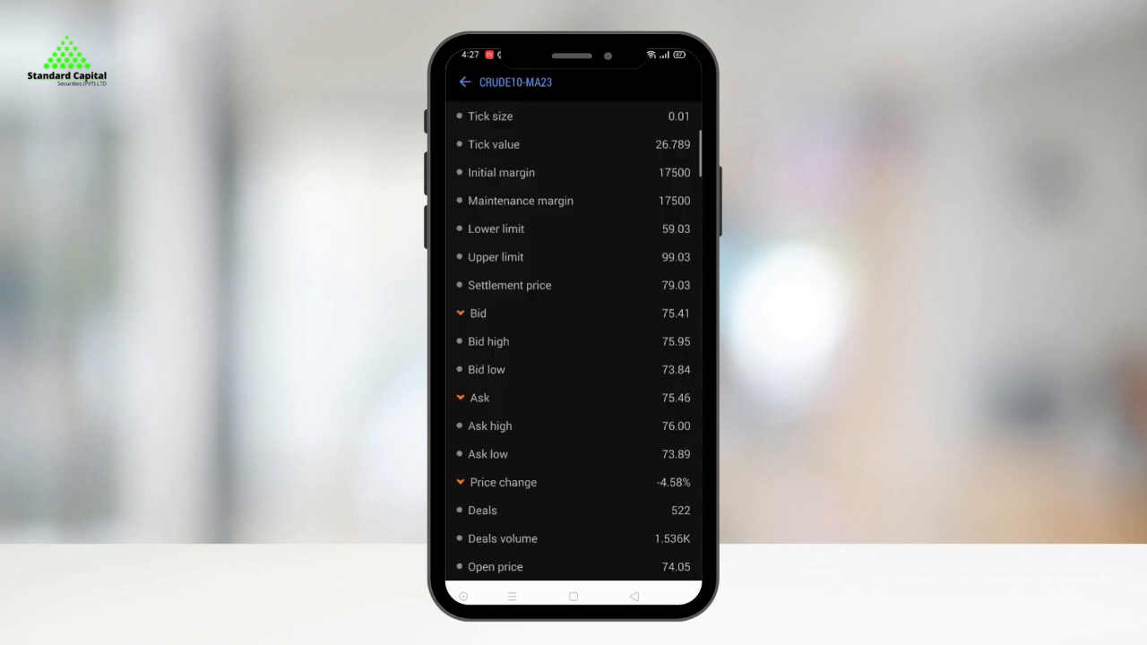
scroll("down", 3)
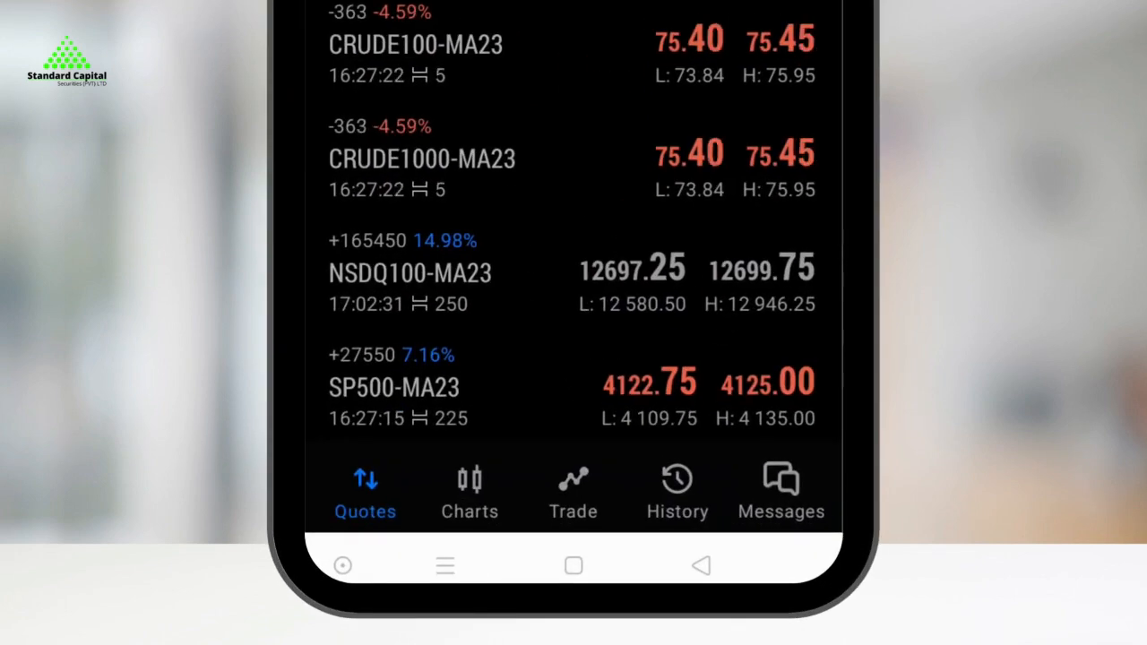
left_click(470, 491)
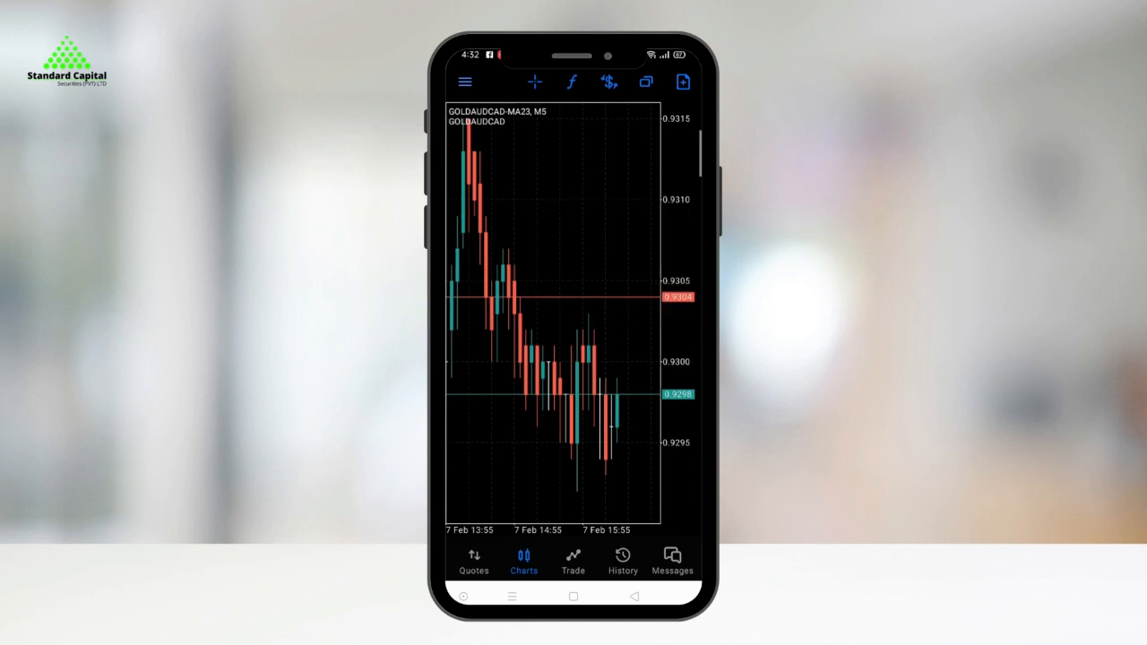
left_click(600, 322)
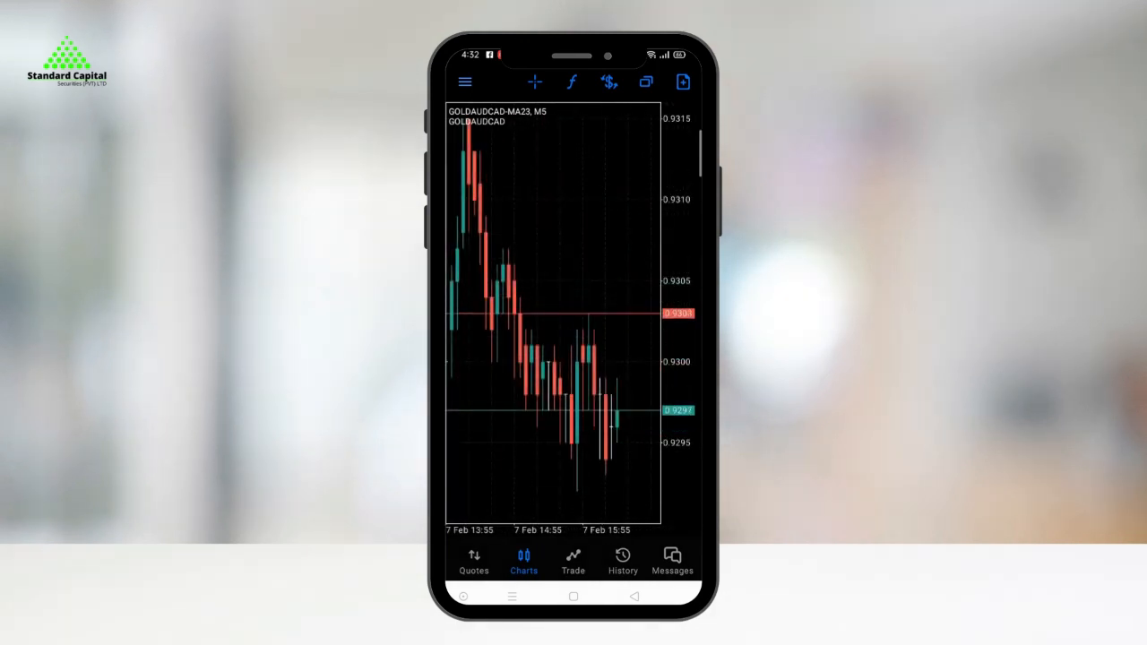
left_click(534, 82)
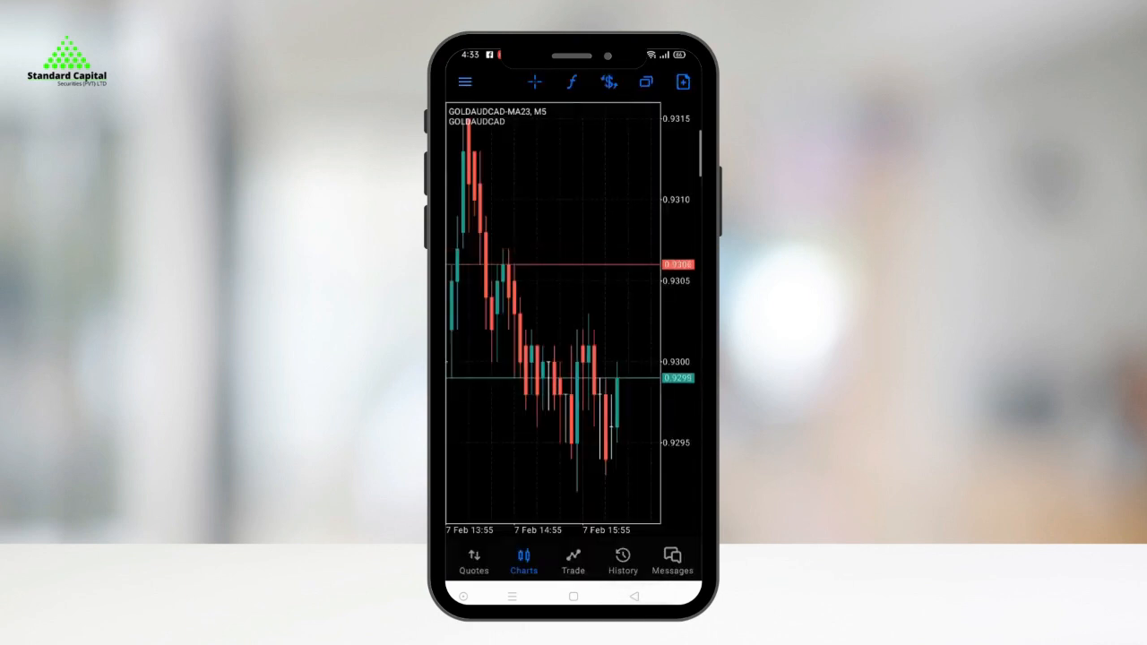
Add MACD (12, 26, 9) from Oscillators to the GOLDAUDCAD-MA23 main chart.
left_click(571, 82)
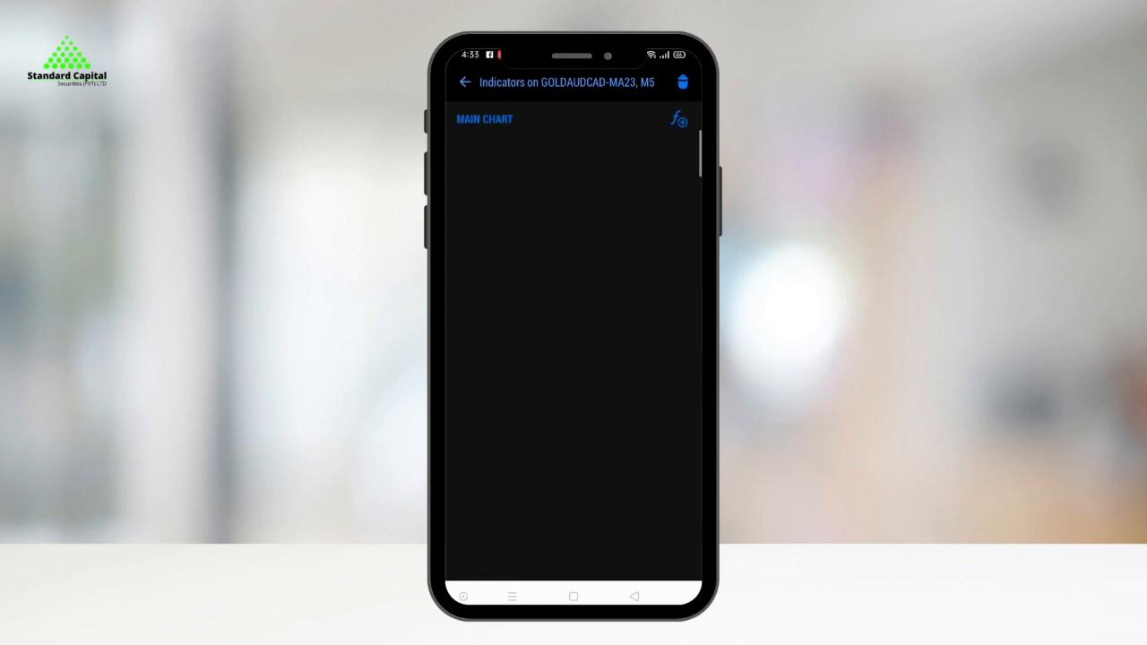
left_click(678, 119)
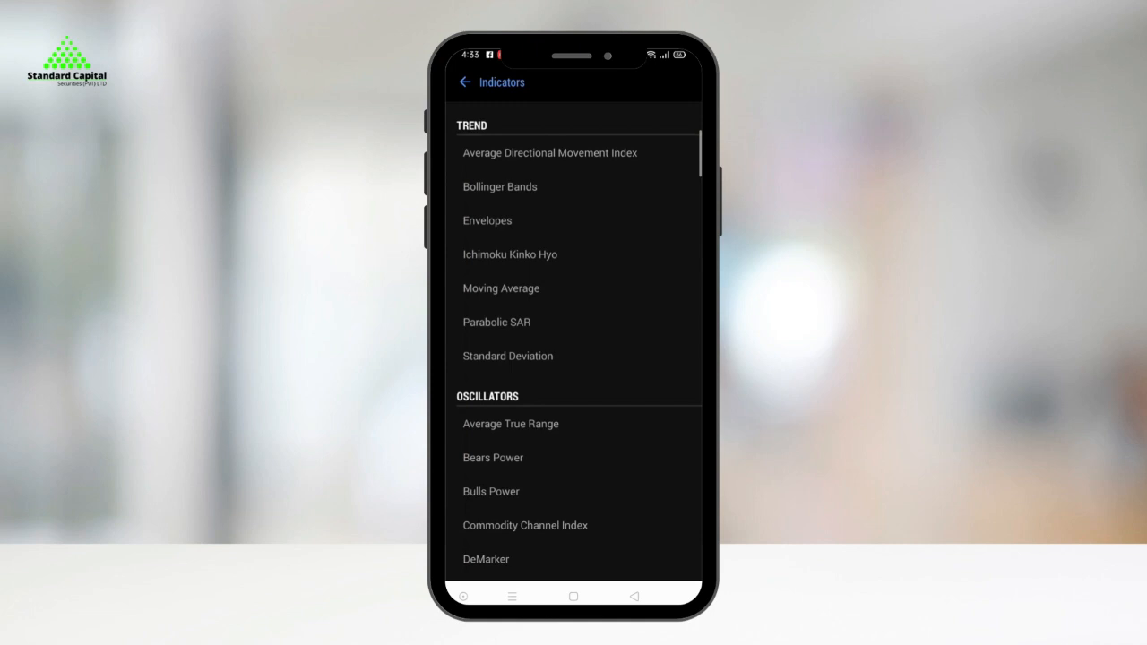
scroll("down", 3)
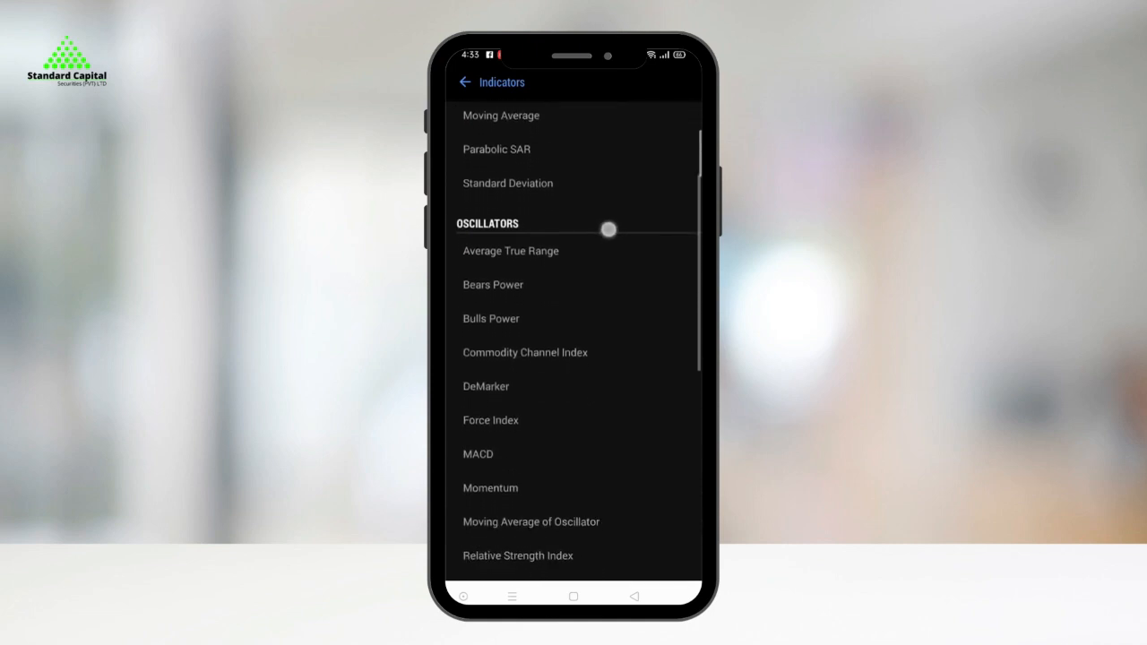
scroll("down", 3)
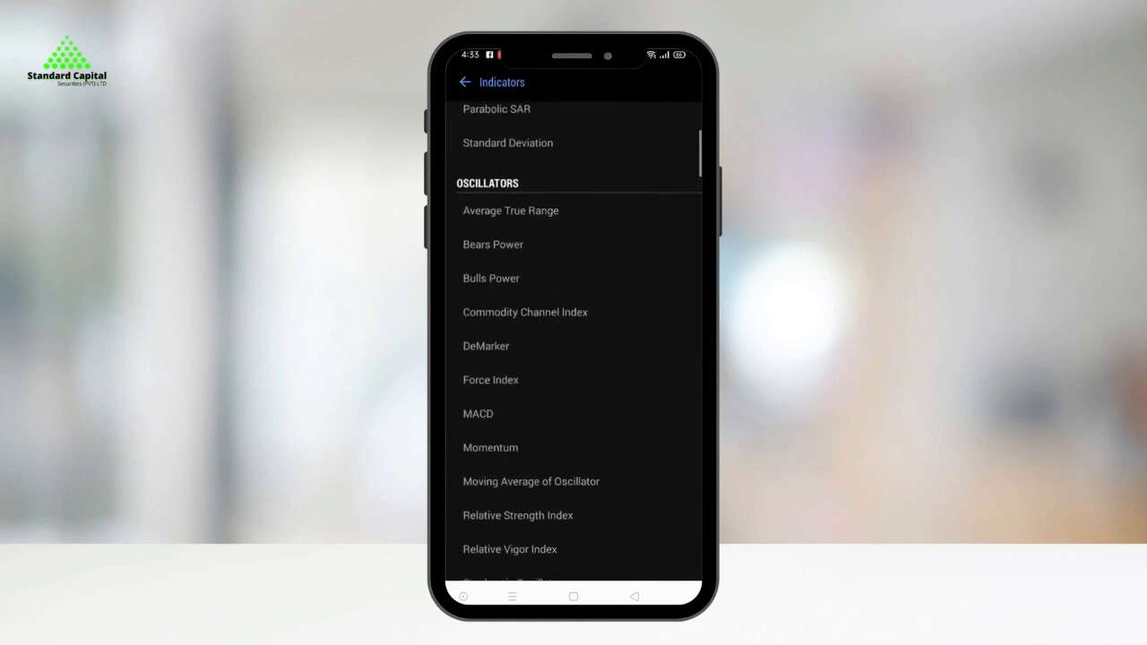
left_click(478, 413)
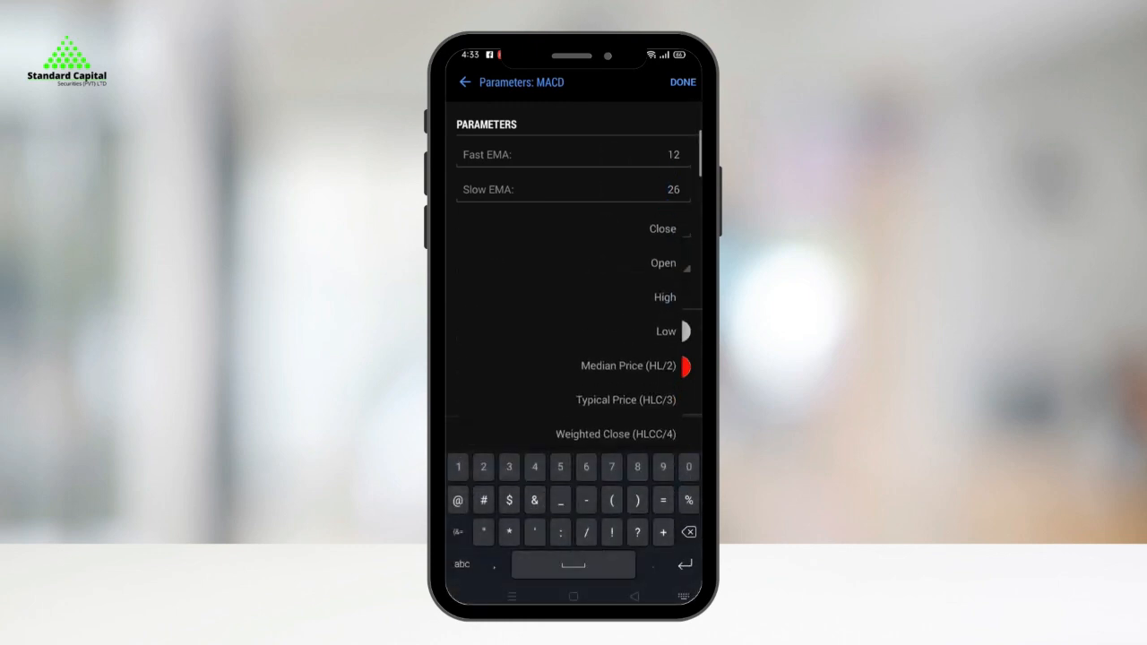
scroll("down", 3)
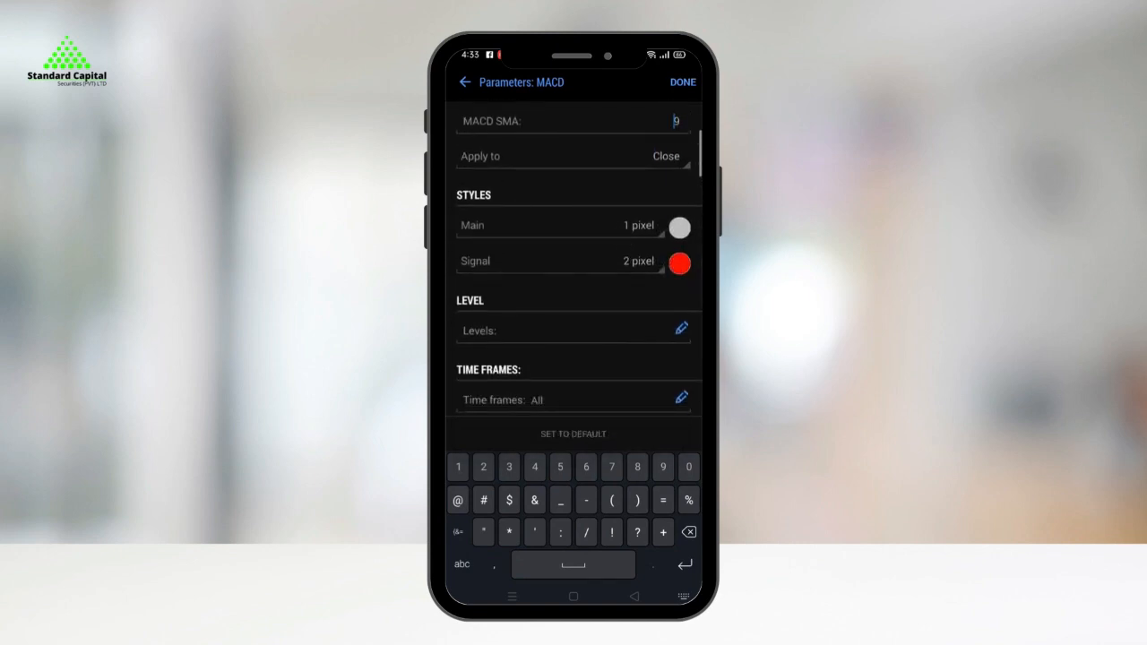
left_click(682, 82)
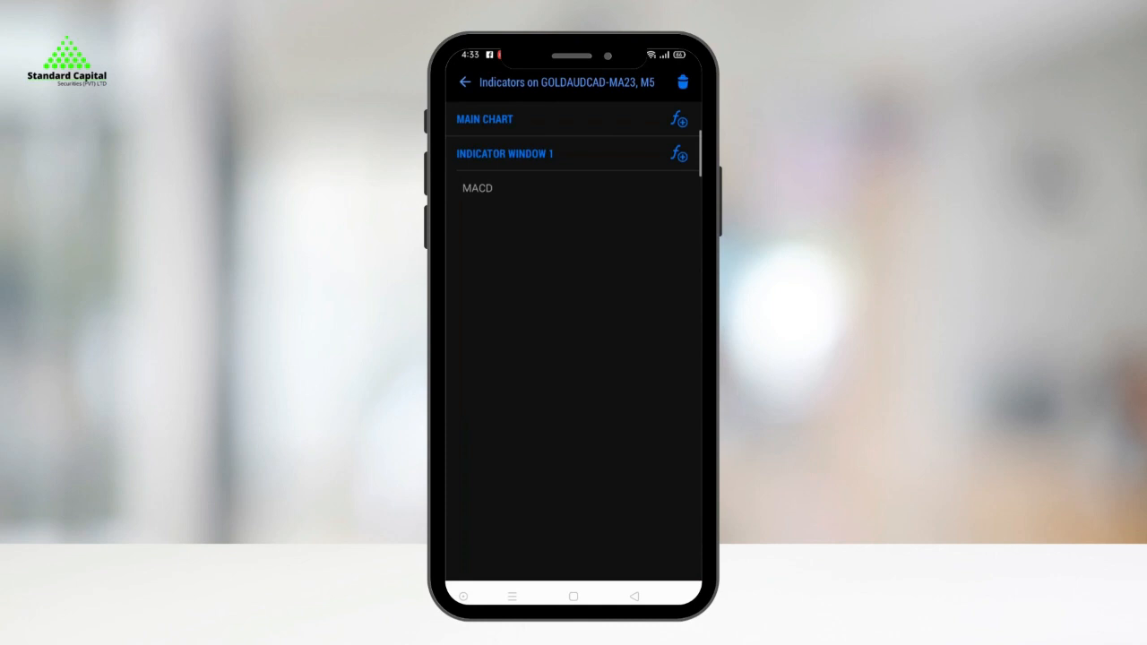
left_click(464, 82)
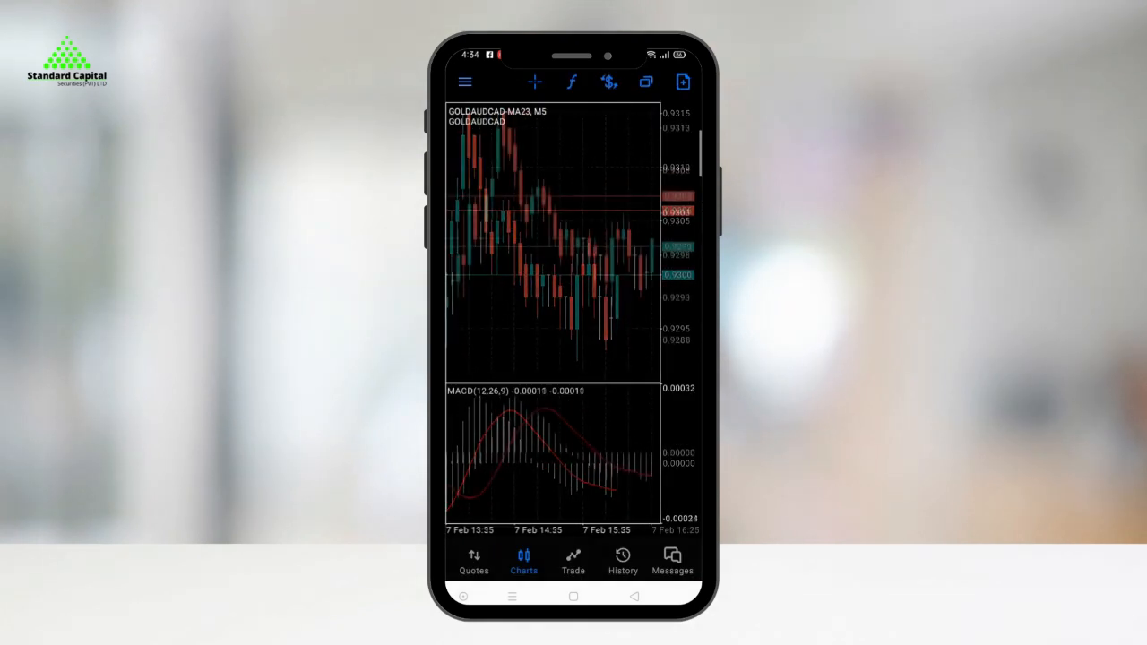
left_click(571, 82)
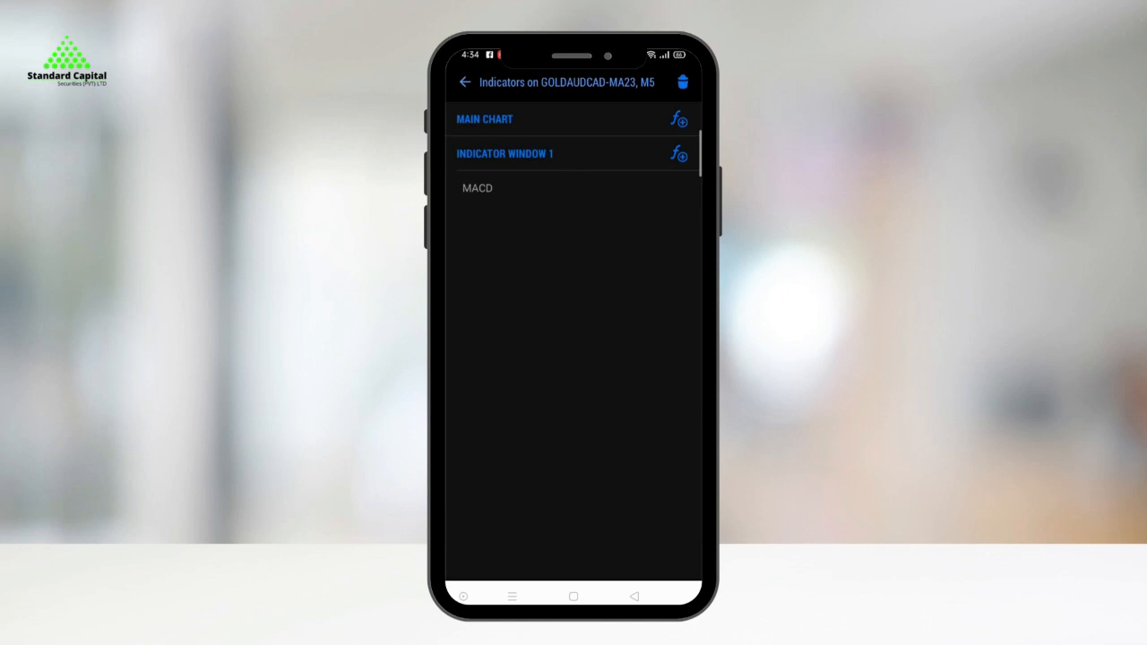
left_click(478, 187)
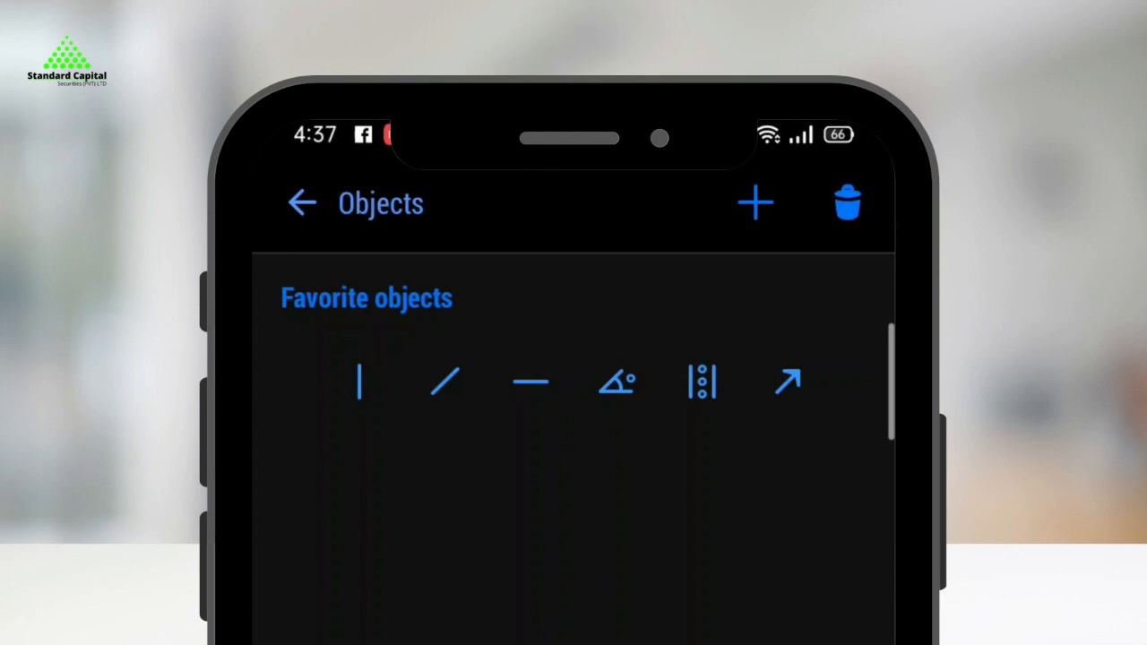
Browse the chart display Settings options, then return to the Quotes list.
left_click(755, 202)
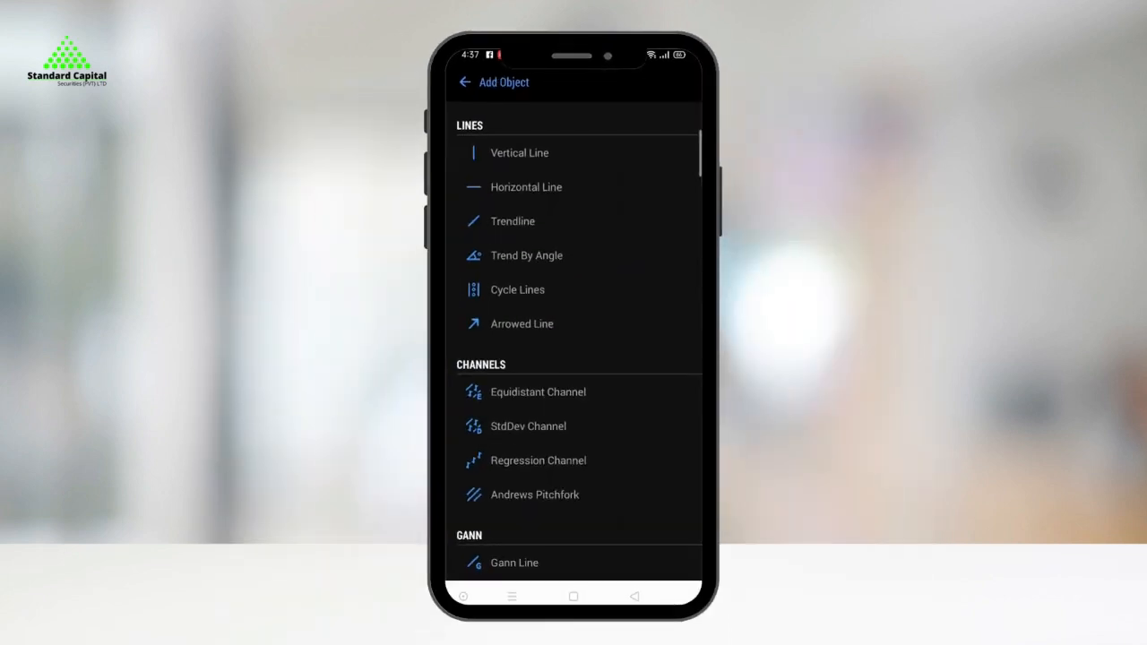
scroll("down", 3)
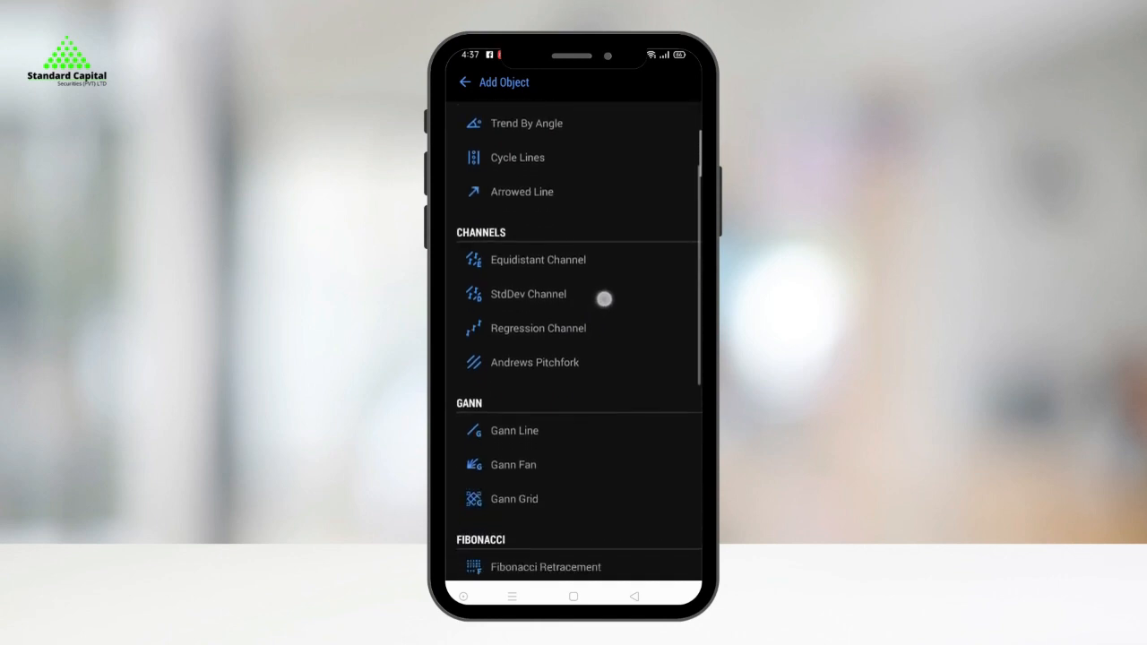
scroll("down", 3)
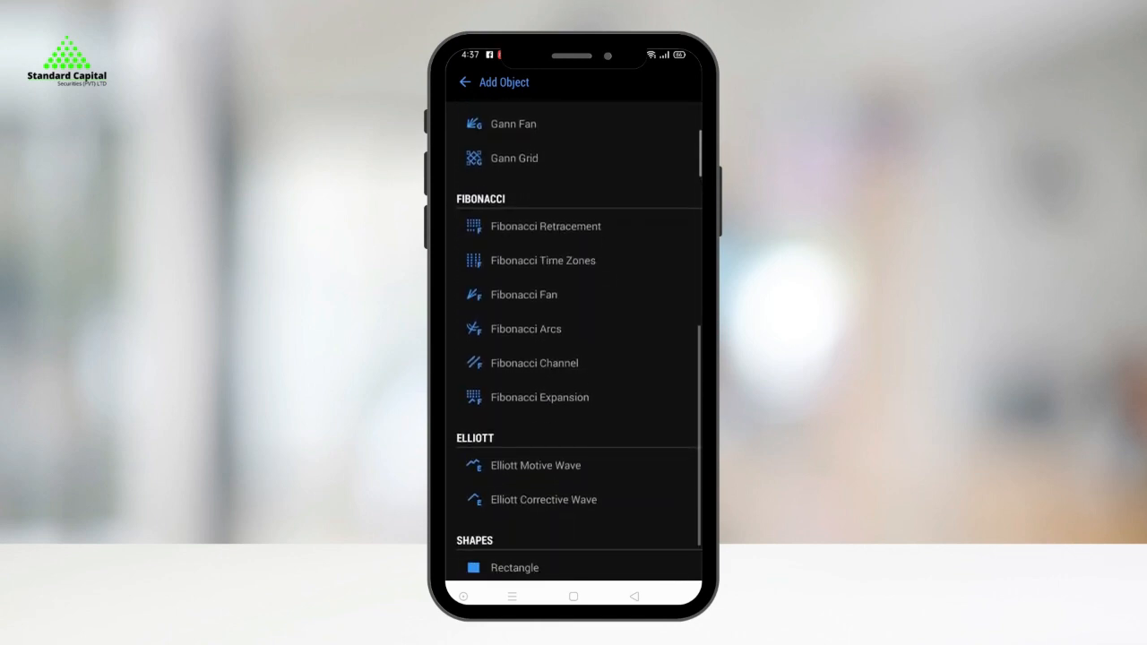
left_click(464, 81)
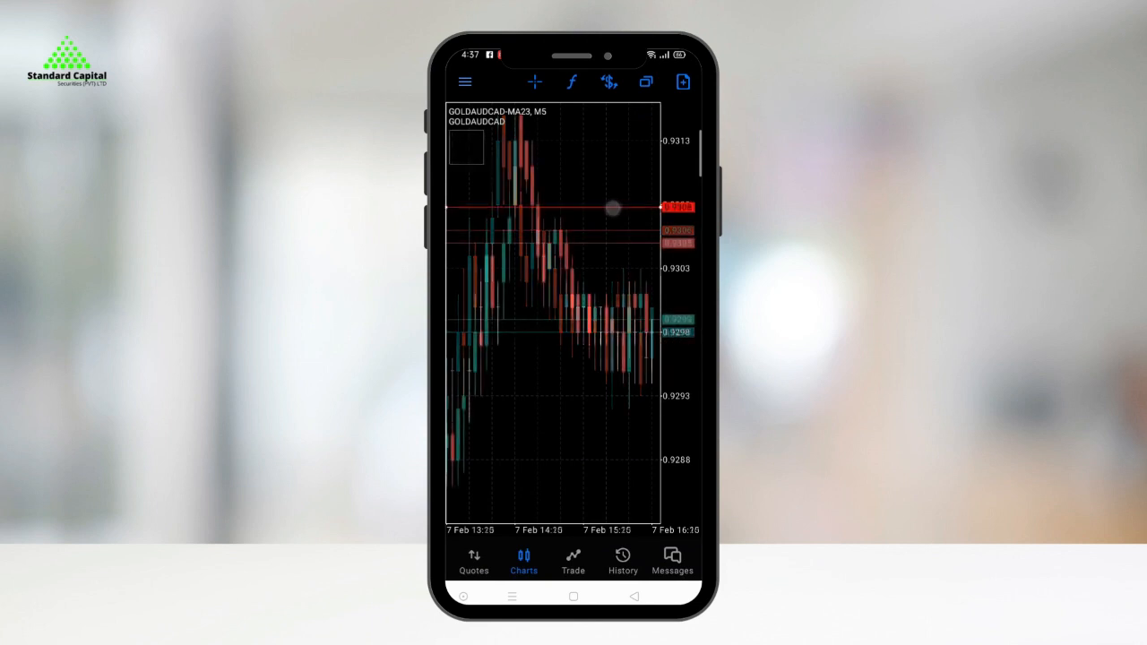
left_click_drag(612, 208, 629, 379)
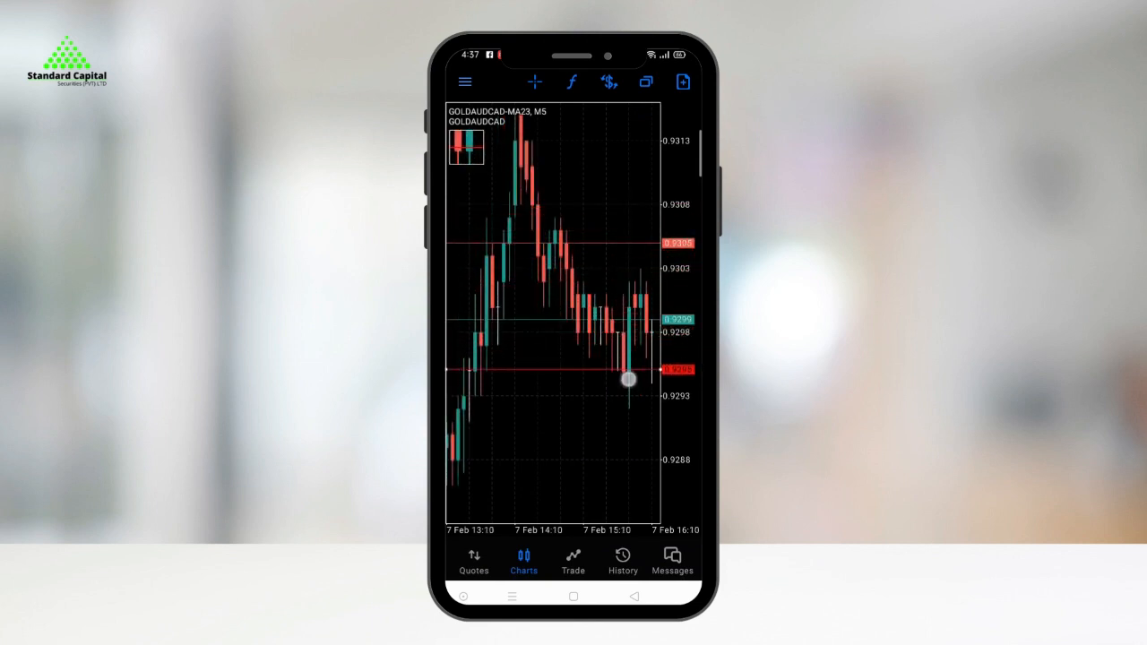
left_click_drag(629, 379, 623, 246)
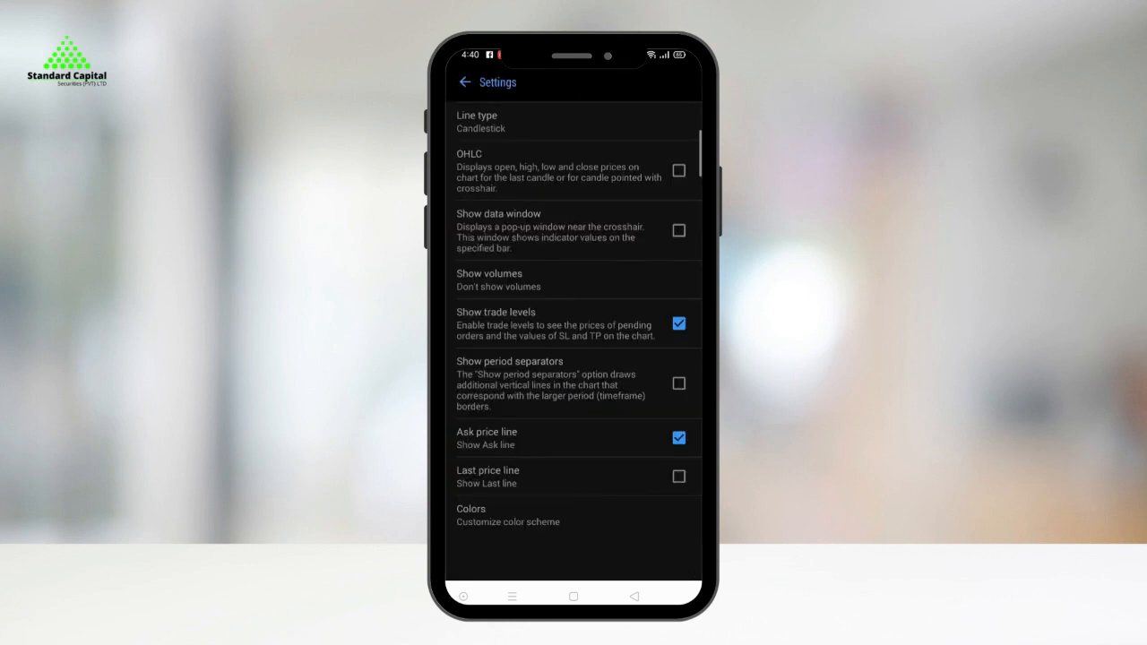
left_click(465, 82)
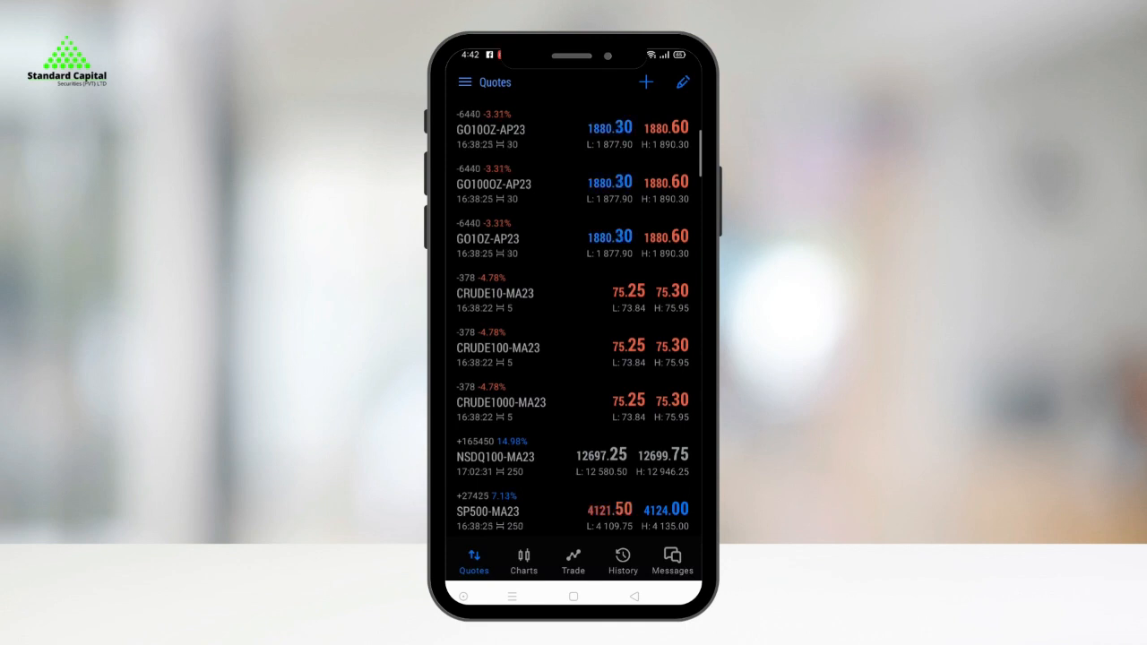
Place a 1.00-lot market BUY on CRUDE10-MA23, filled at 75.29.
left_click(495, 292)
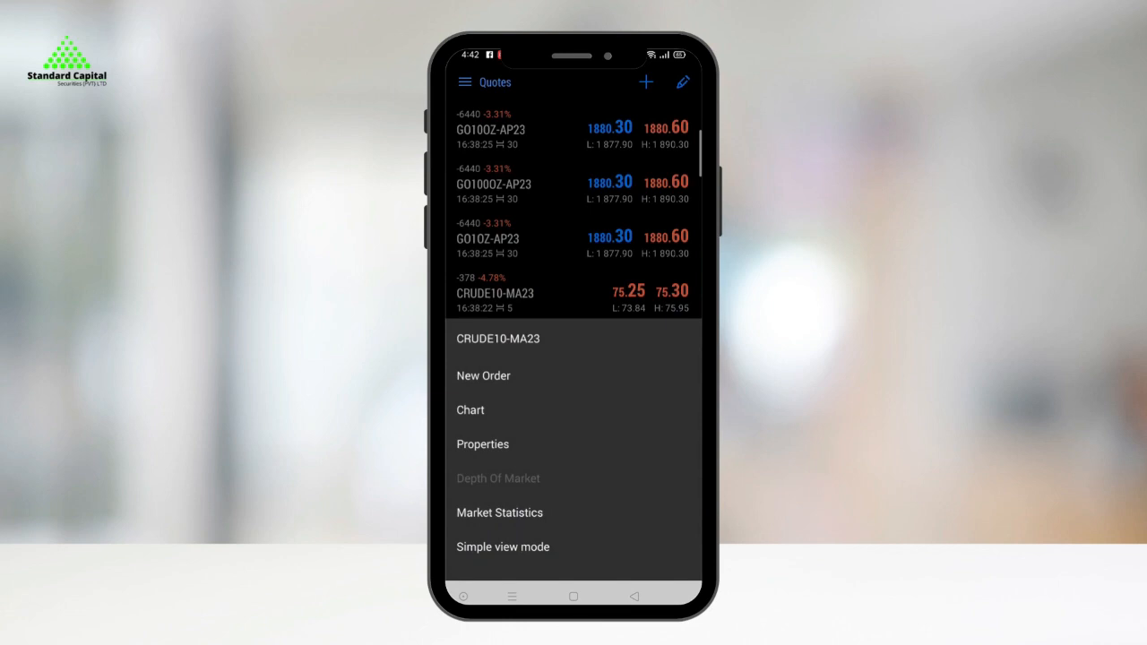
left_click(483, 375)
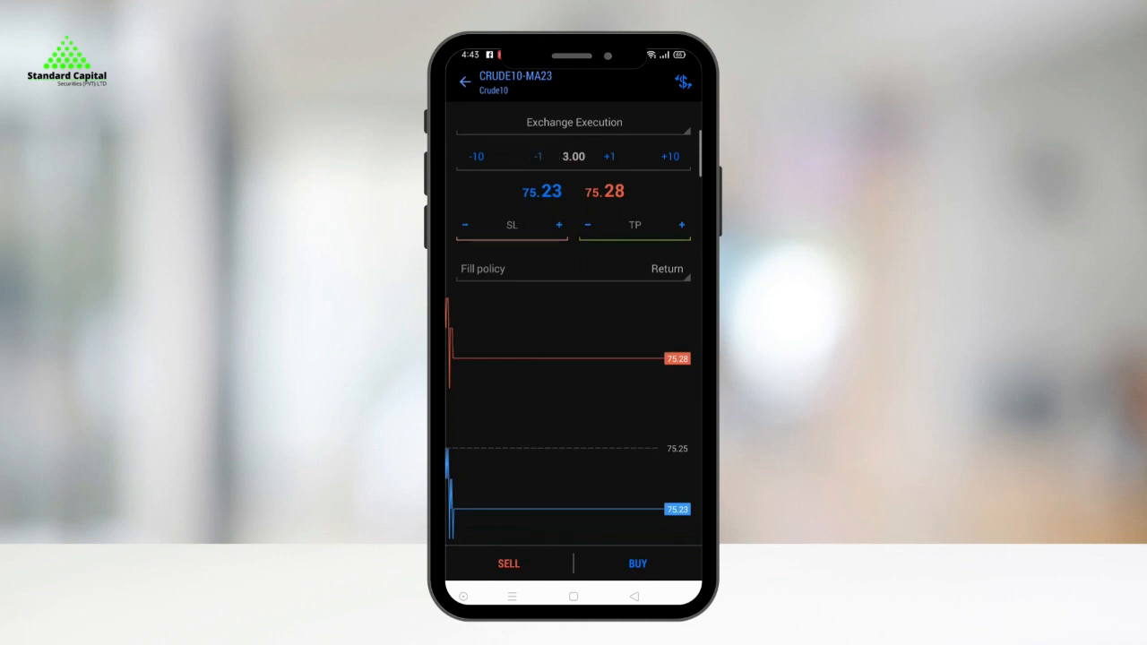
left_click(637, 563)
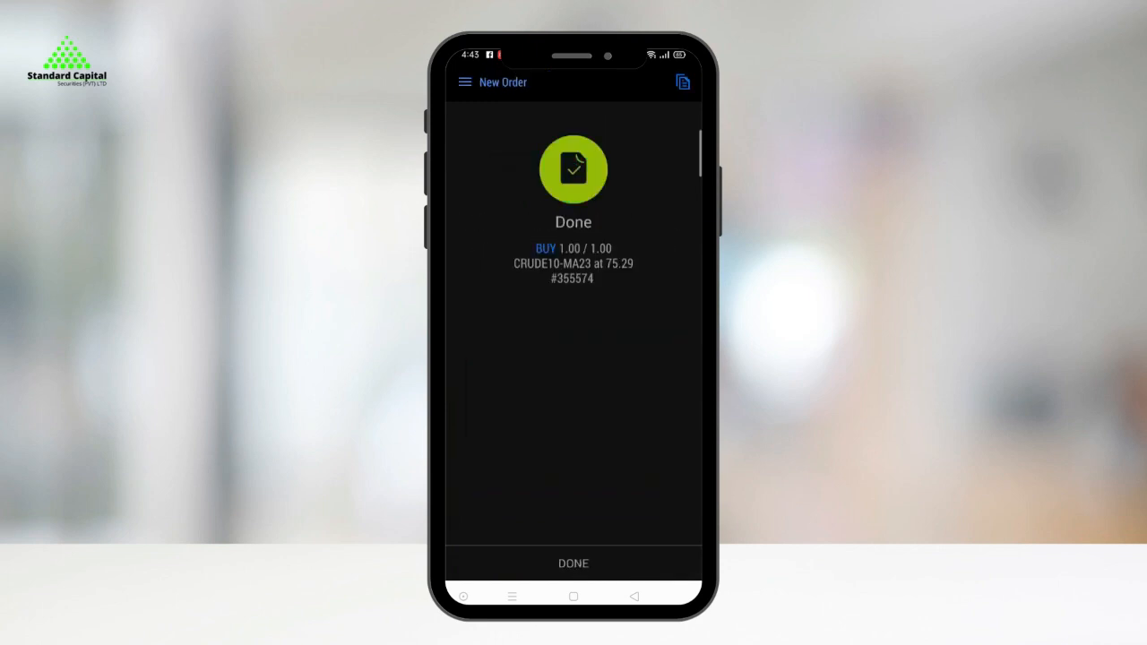
left_click(572, 563)
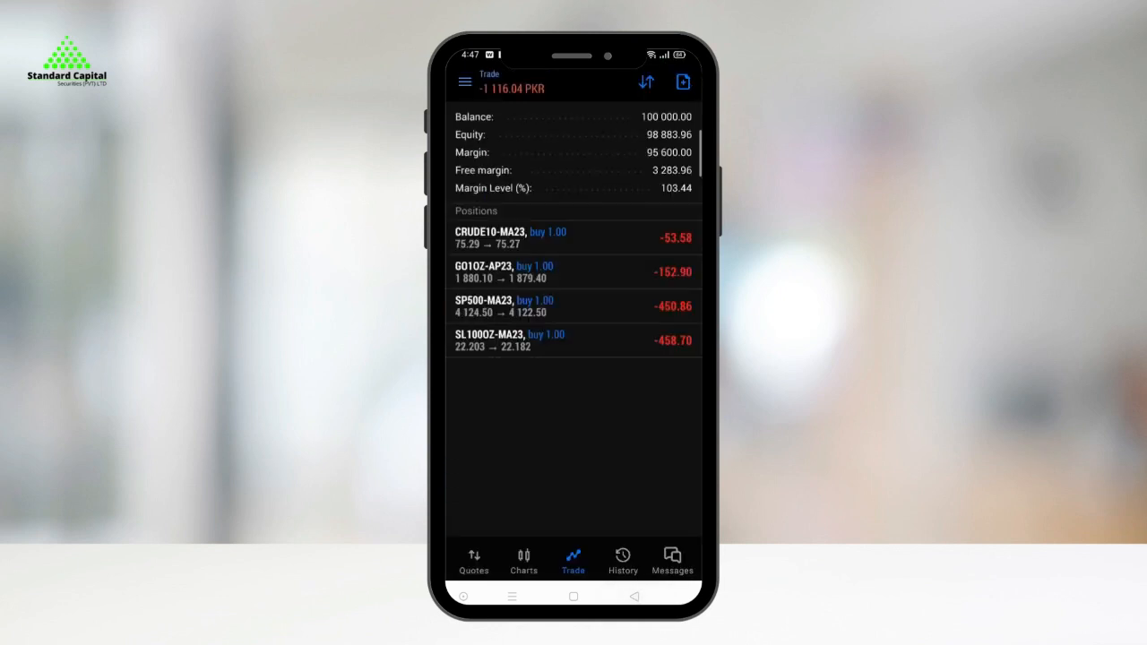
left_click(523, 560)
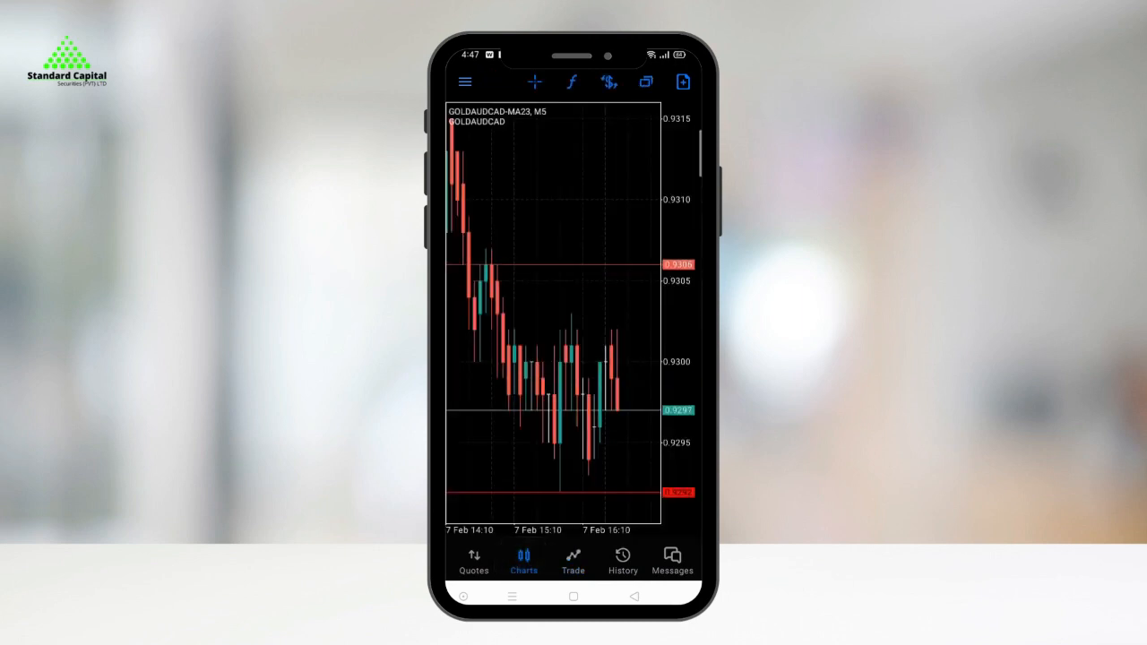
left_click(608, 81)
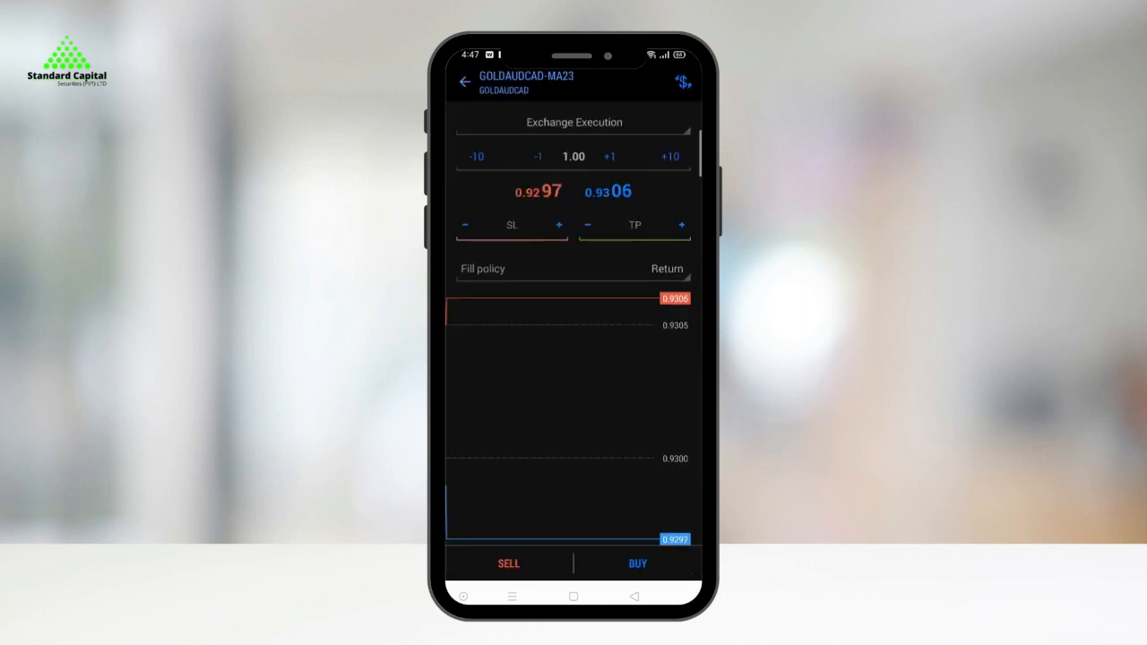
left_click(572, 562)
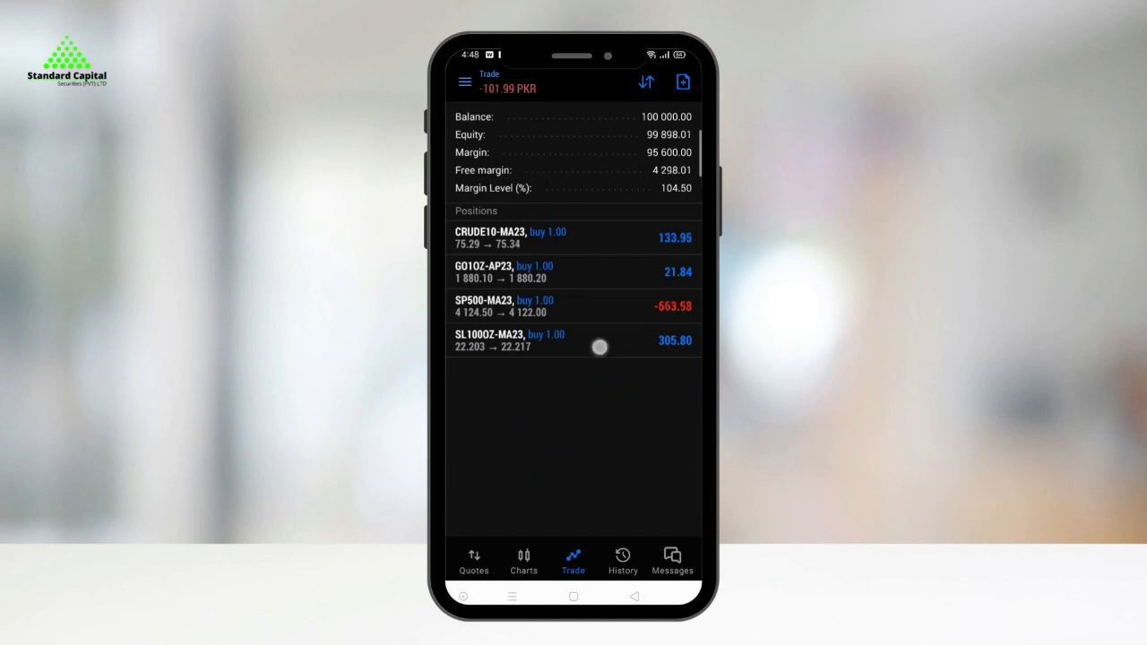
Close the SL100OZ-MA23 buy position at 22.217 for a 305.80 profit and confirm.
left_click(573, 341)
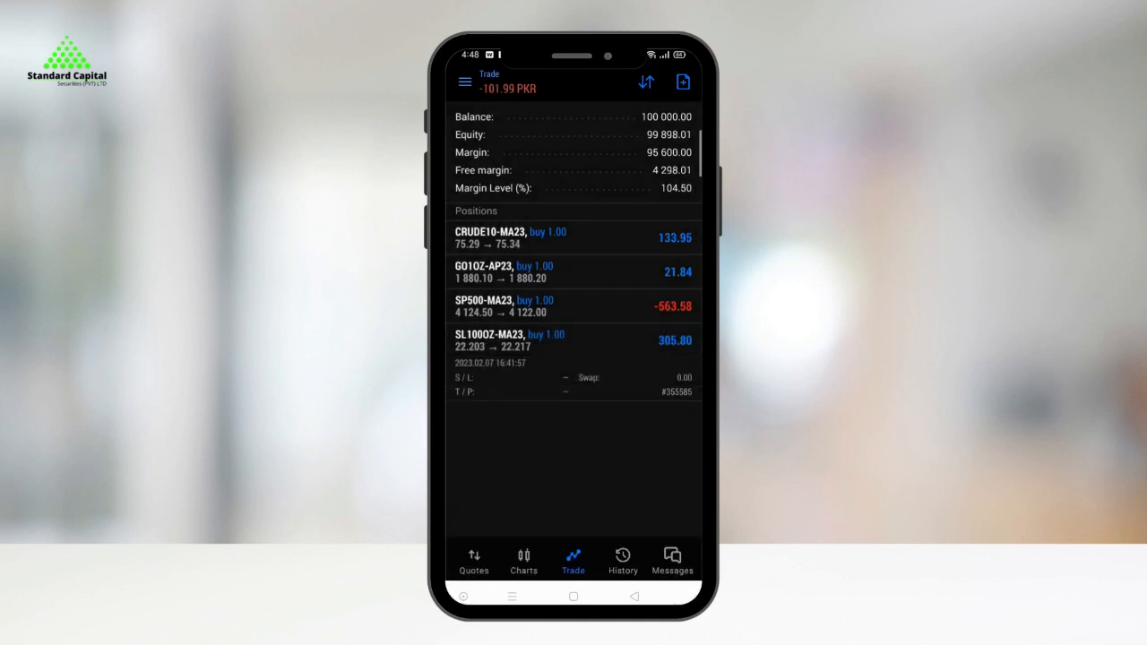
left_click(573, 340)
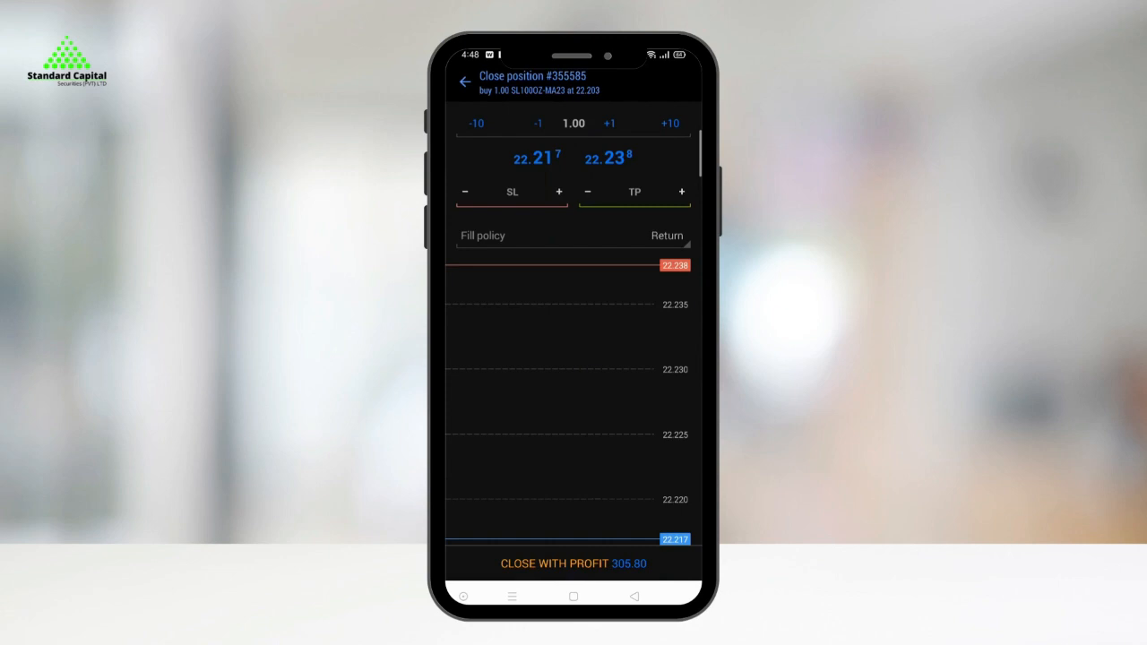
left_click(572, 563)
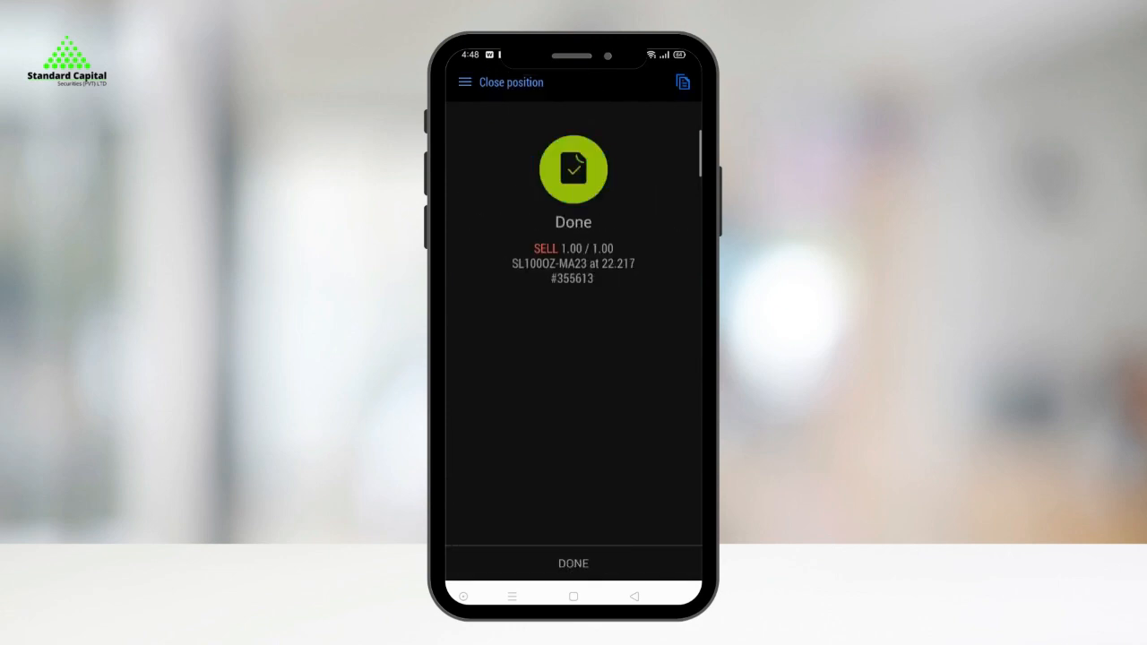
left_click(573, 562)
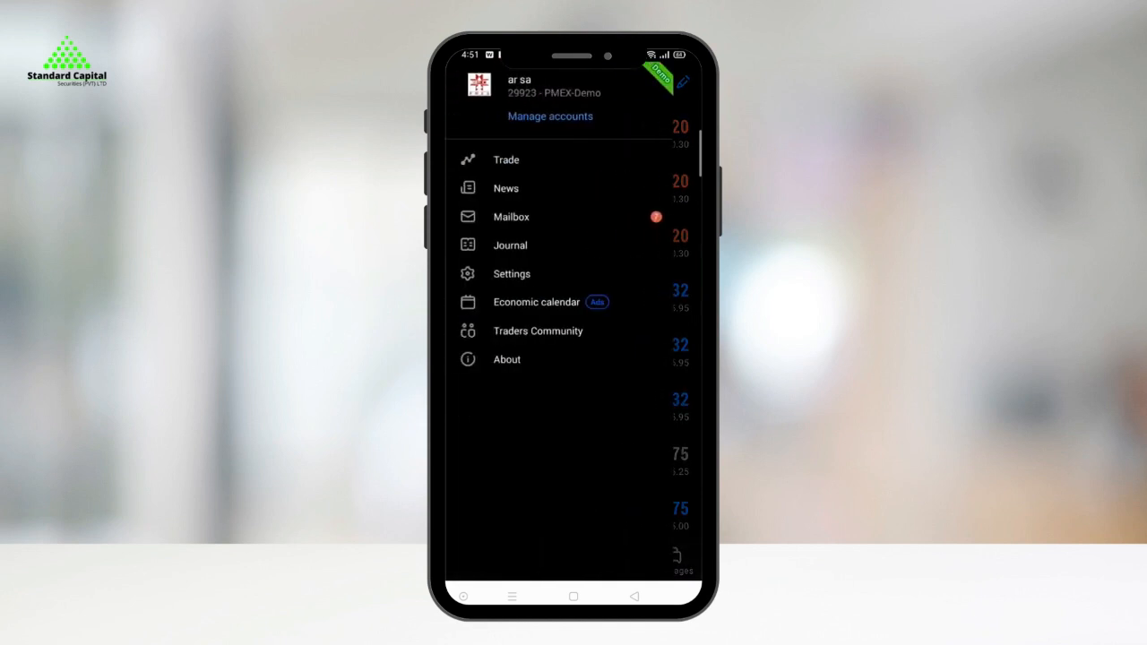
Review open positions and balance, then browse the market news feed.
left_click(505, 160)
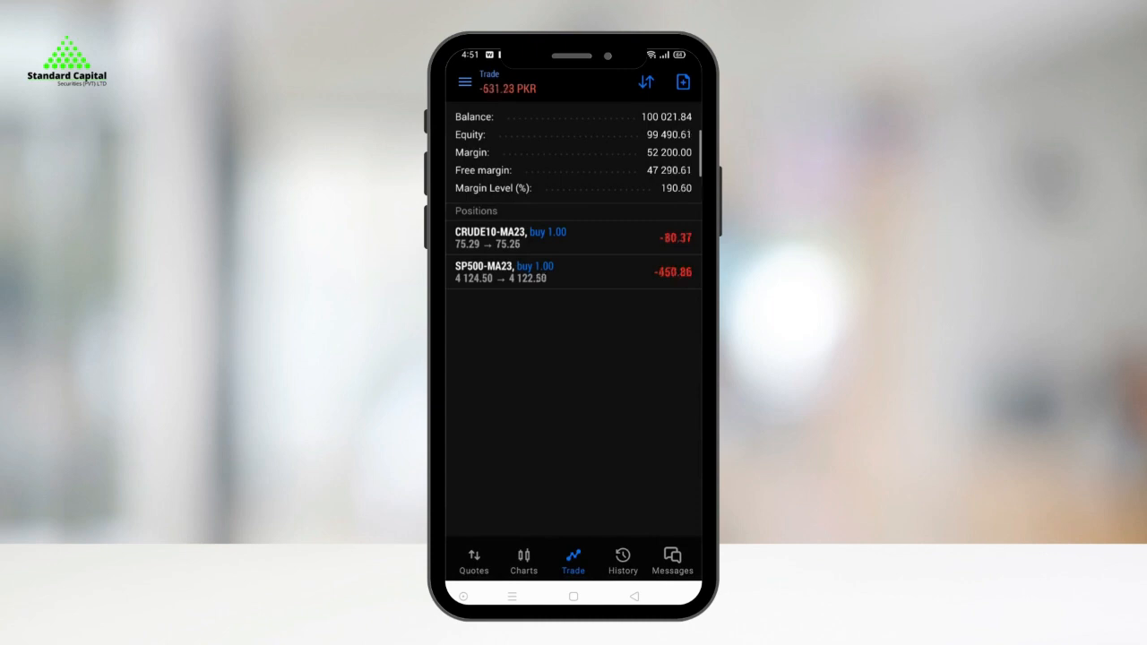
left_click(464, 81)
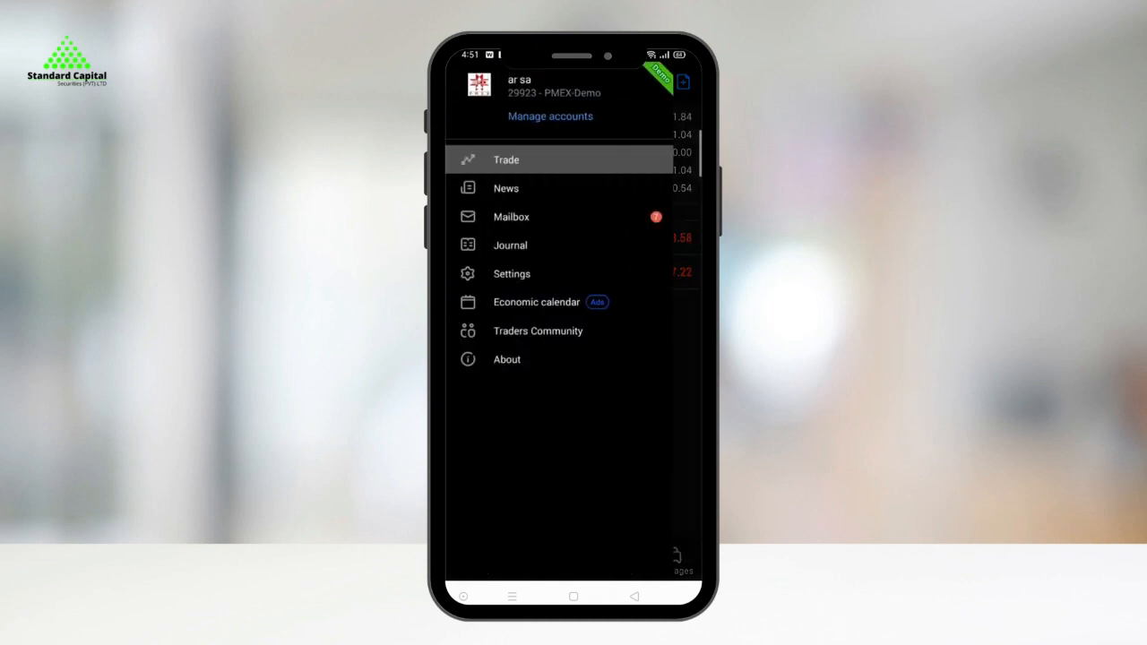
left_click(505, 188)
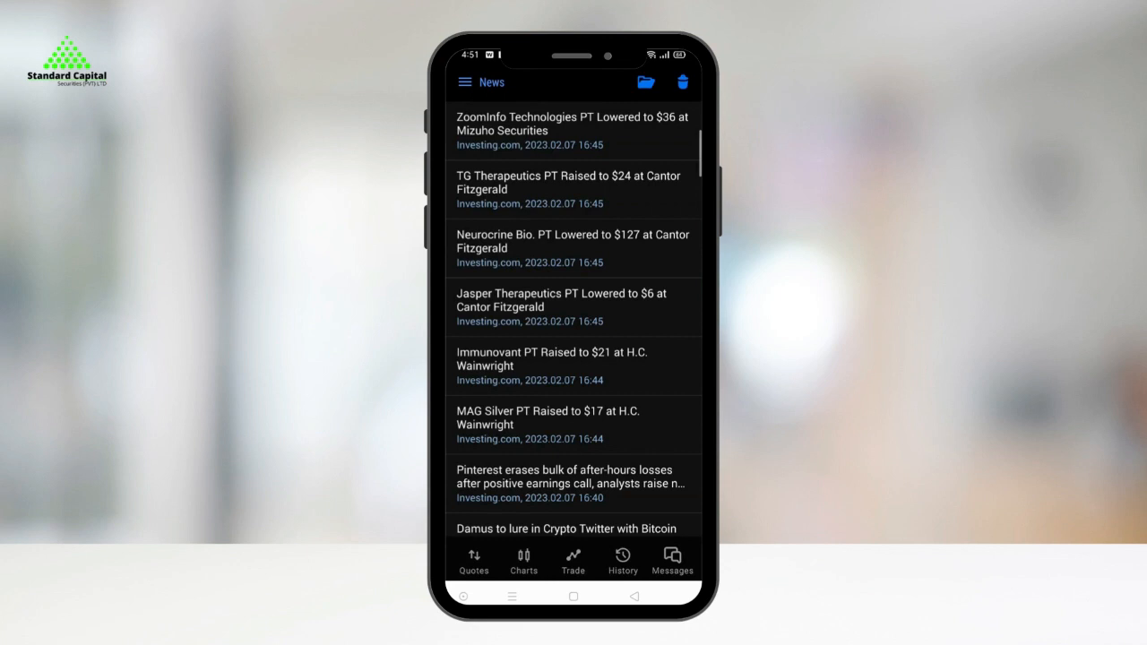
scroll("down", 3)
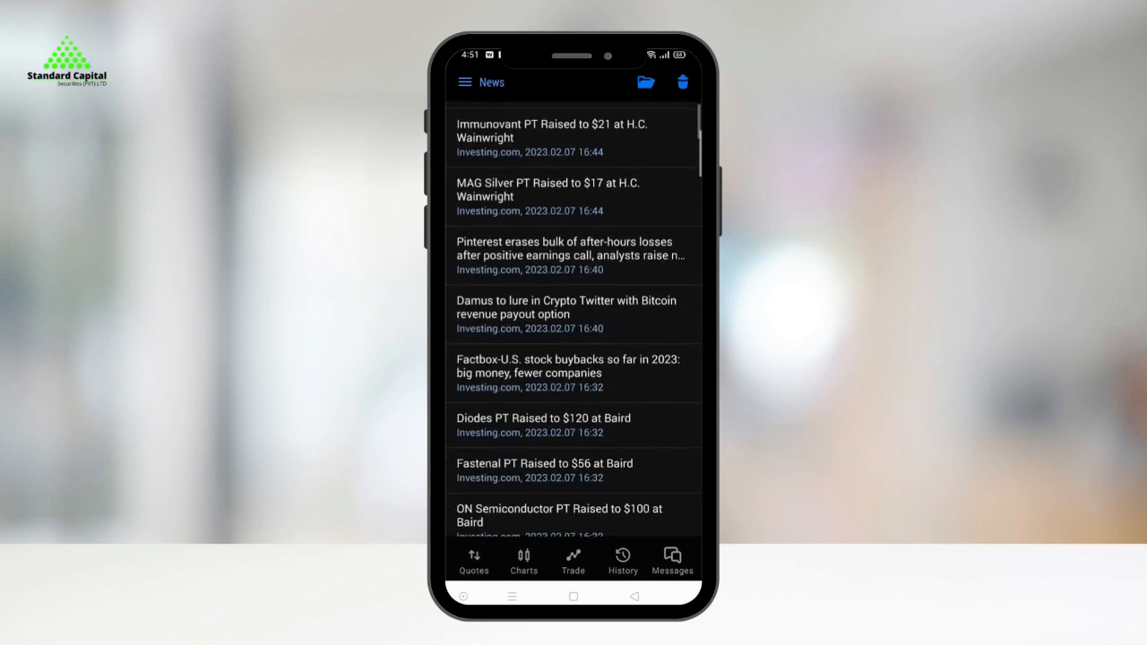
Open today's journal of terminal and trade events and scroll through it.
left_click(464, 82)
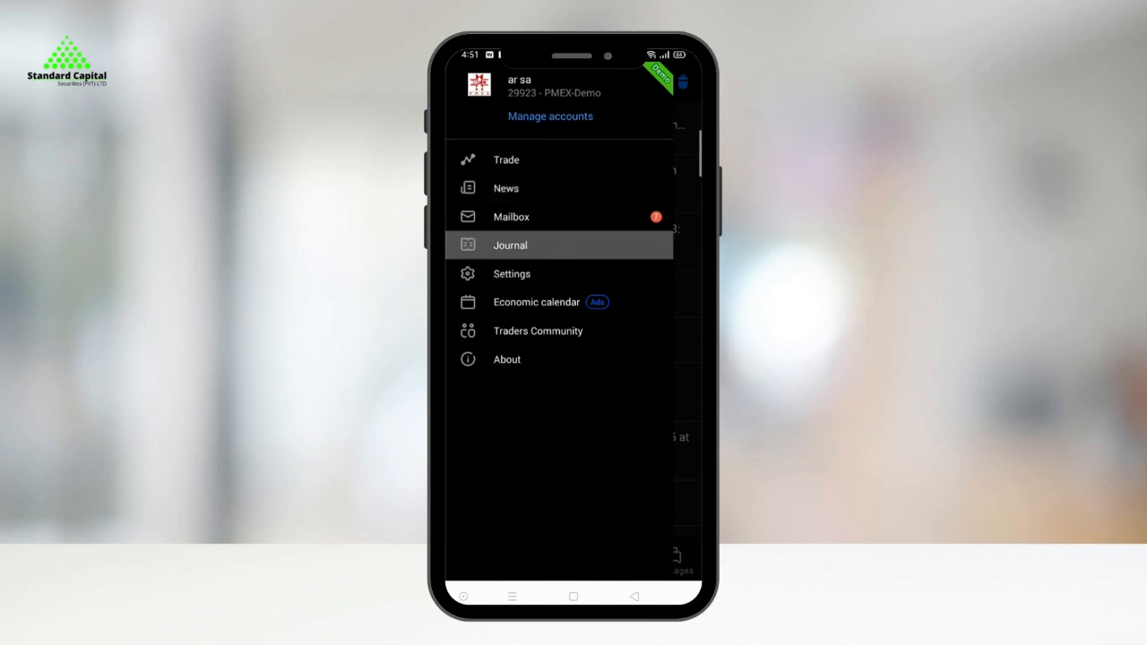
left_click(509, 245)
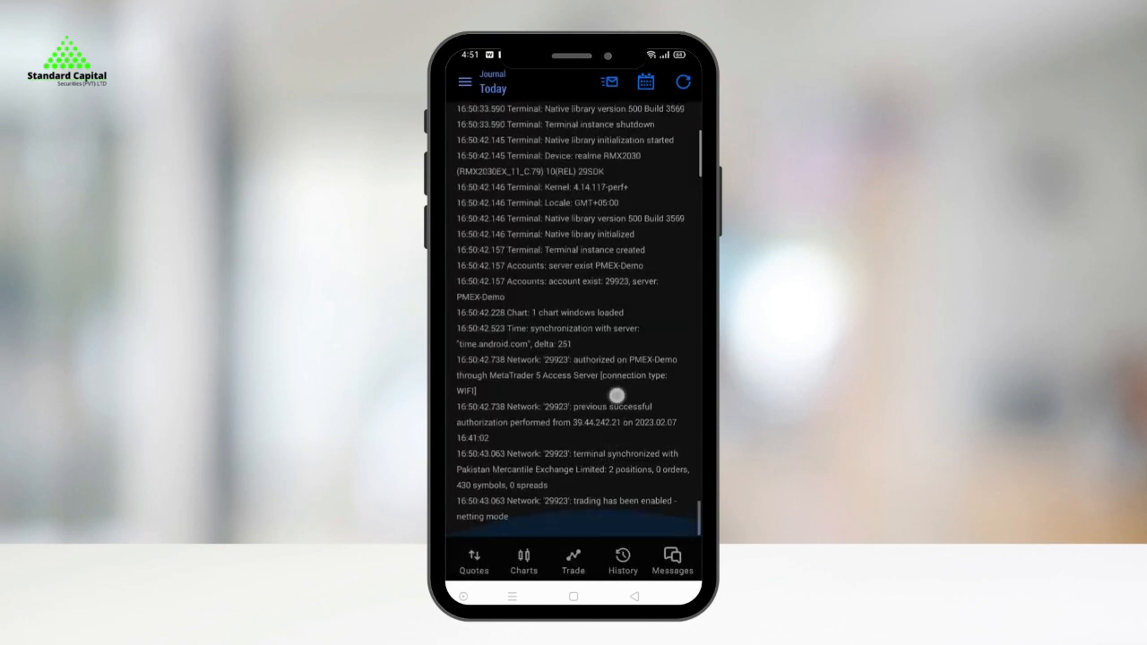
scroll("down", 3)
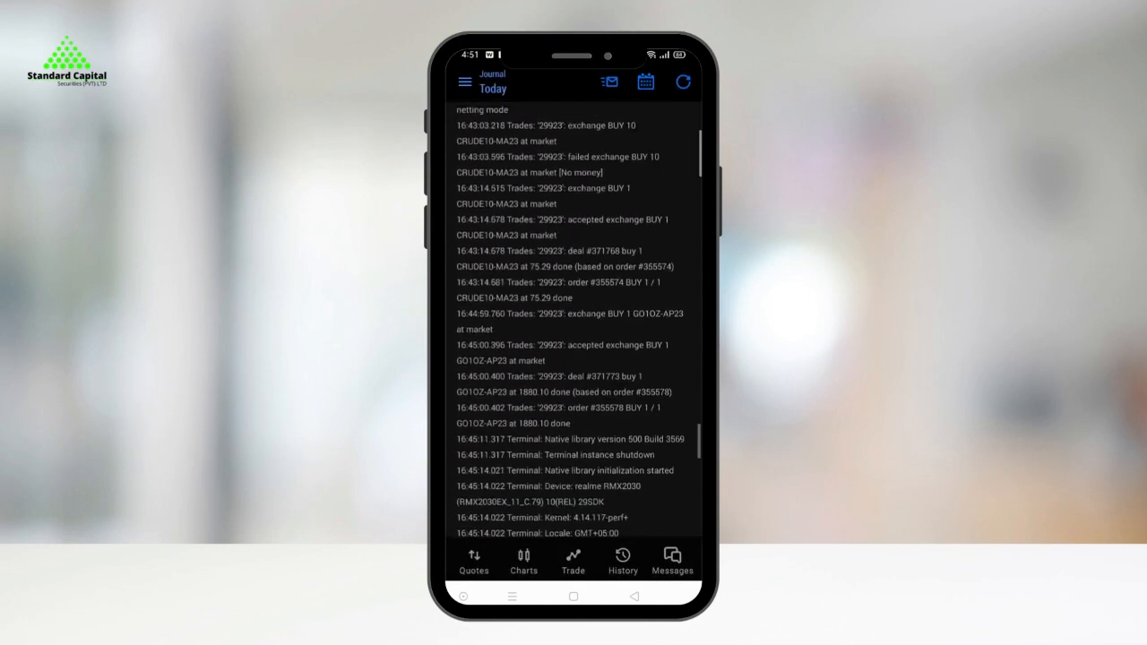